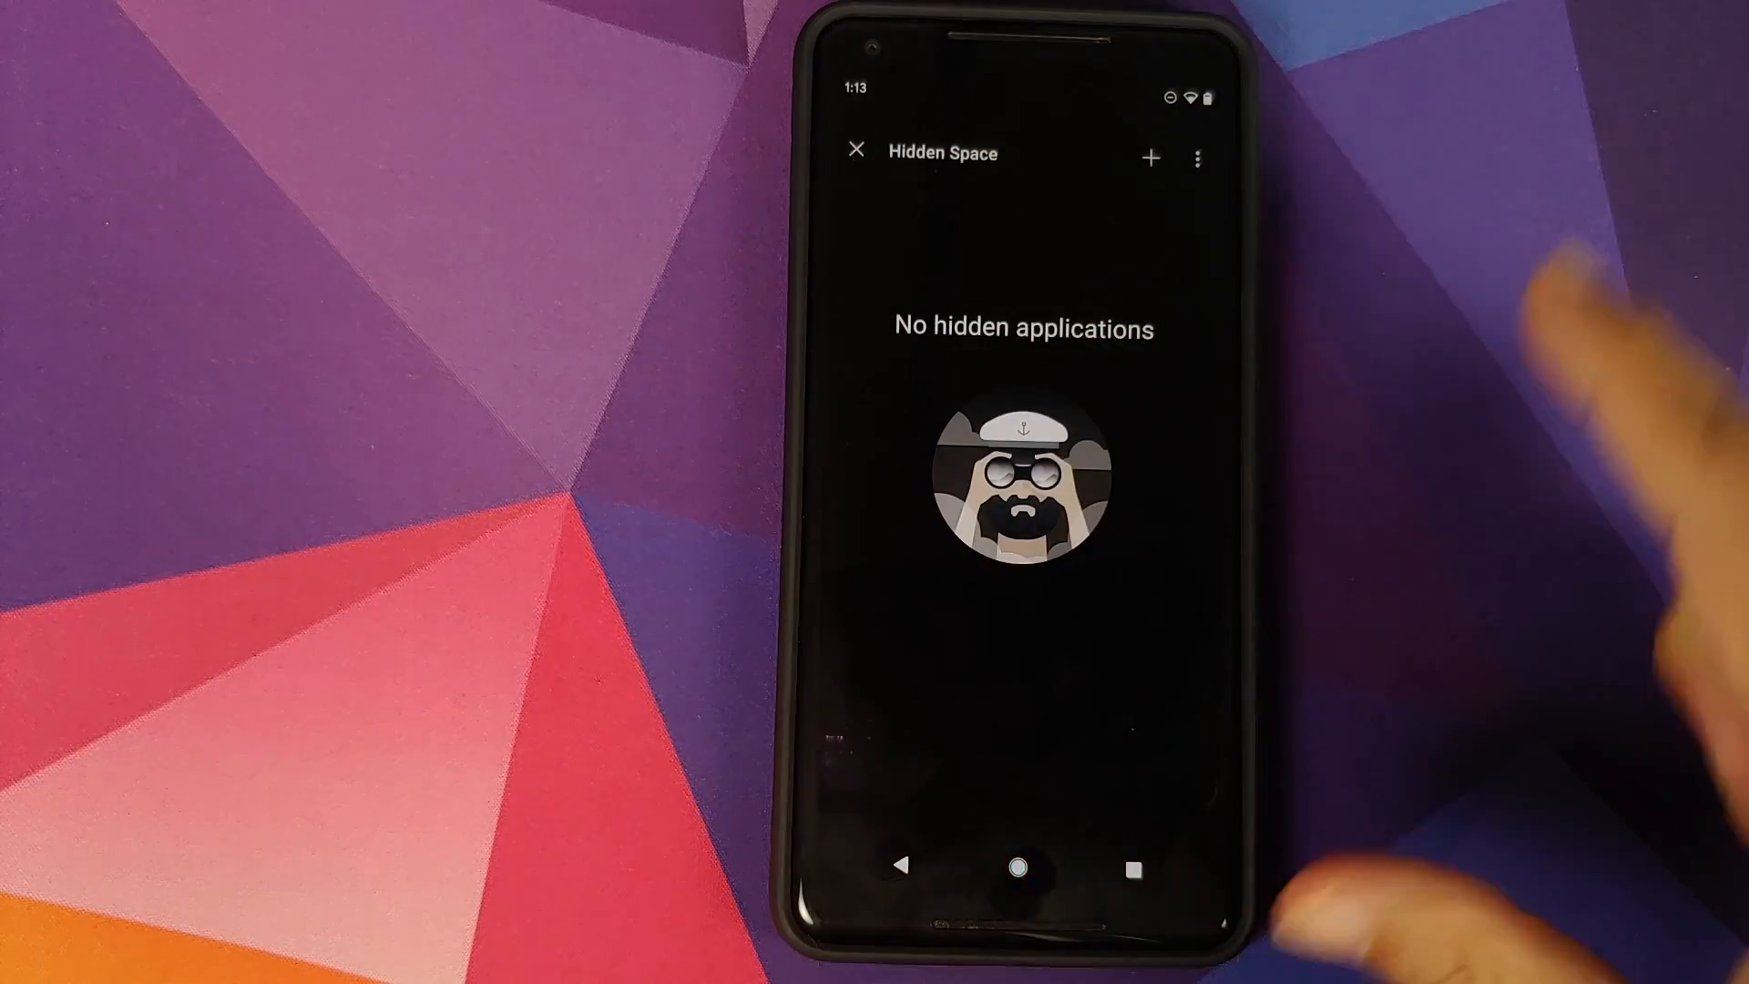
Step: Check phone storage for OPLauncher410.apk from Files, return home and go to Settings
left_click(856, 151)
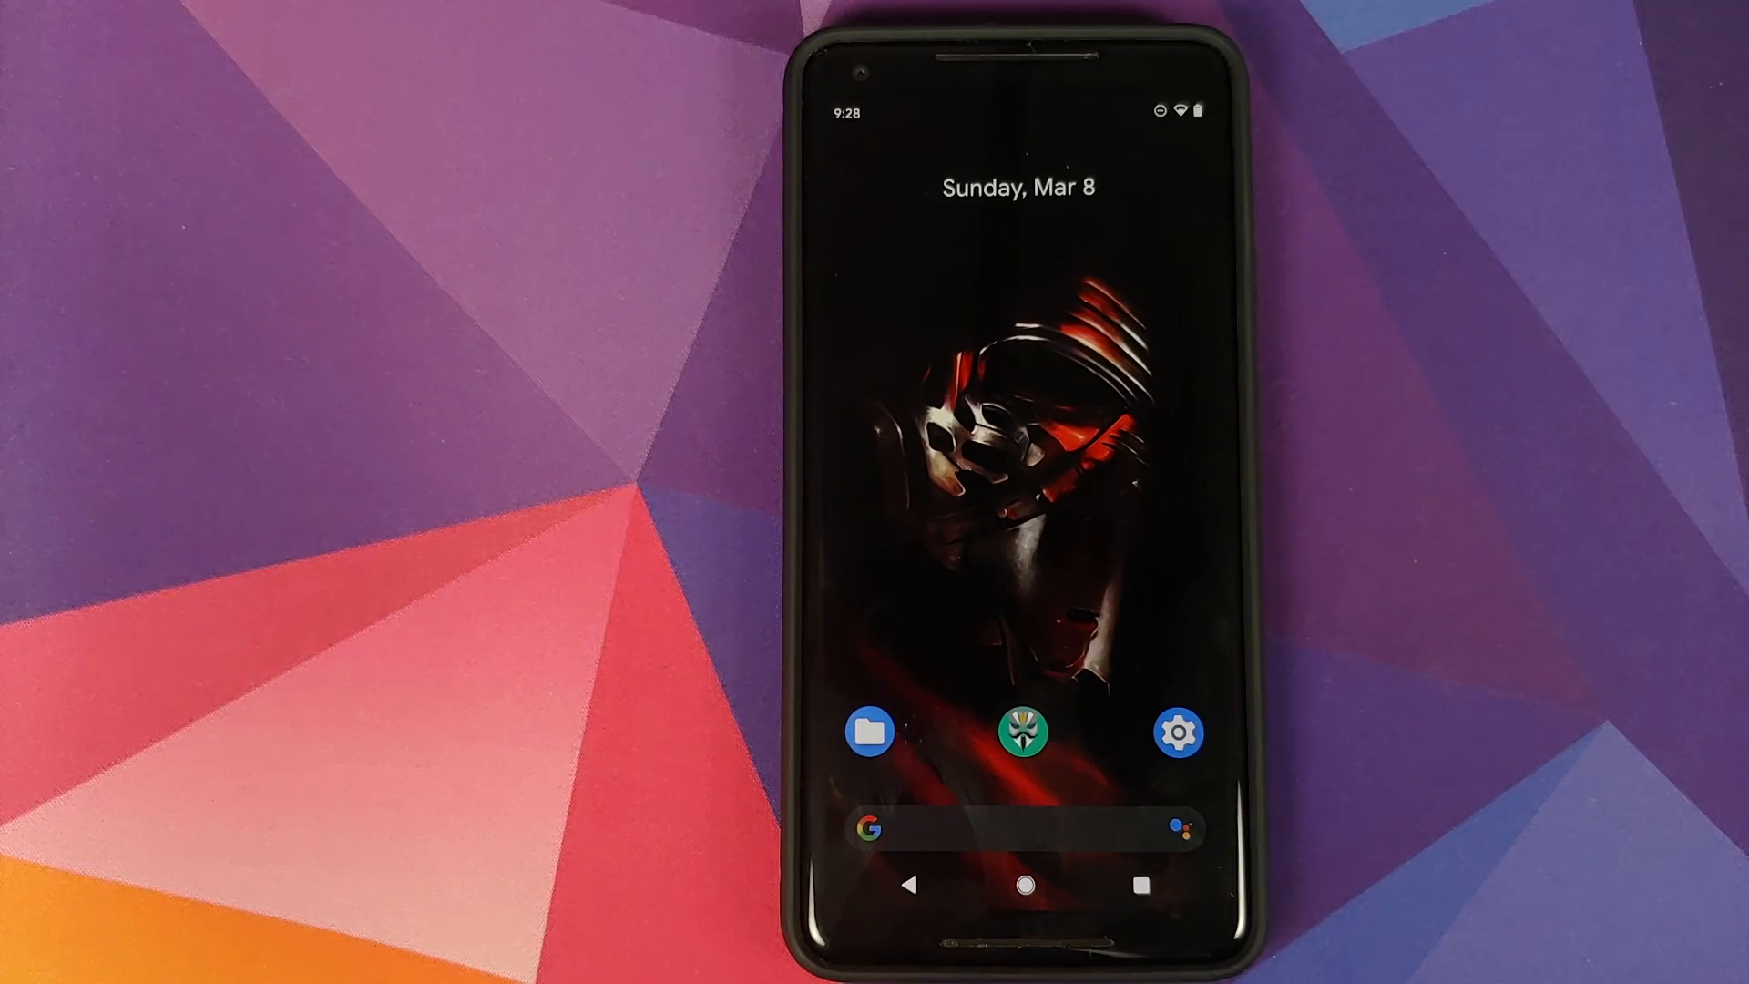
left_click(869, 730)
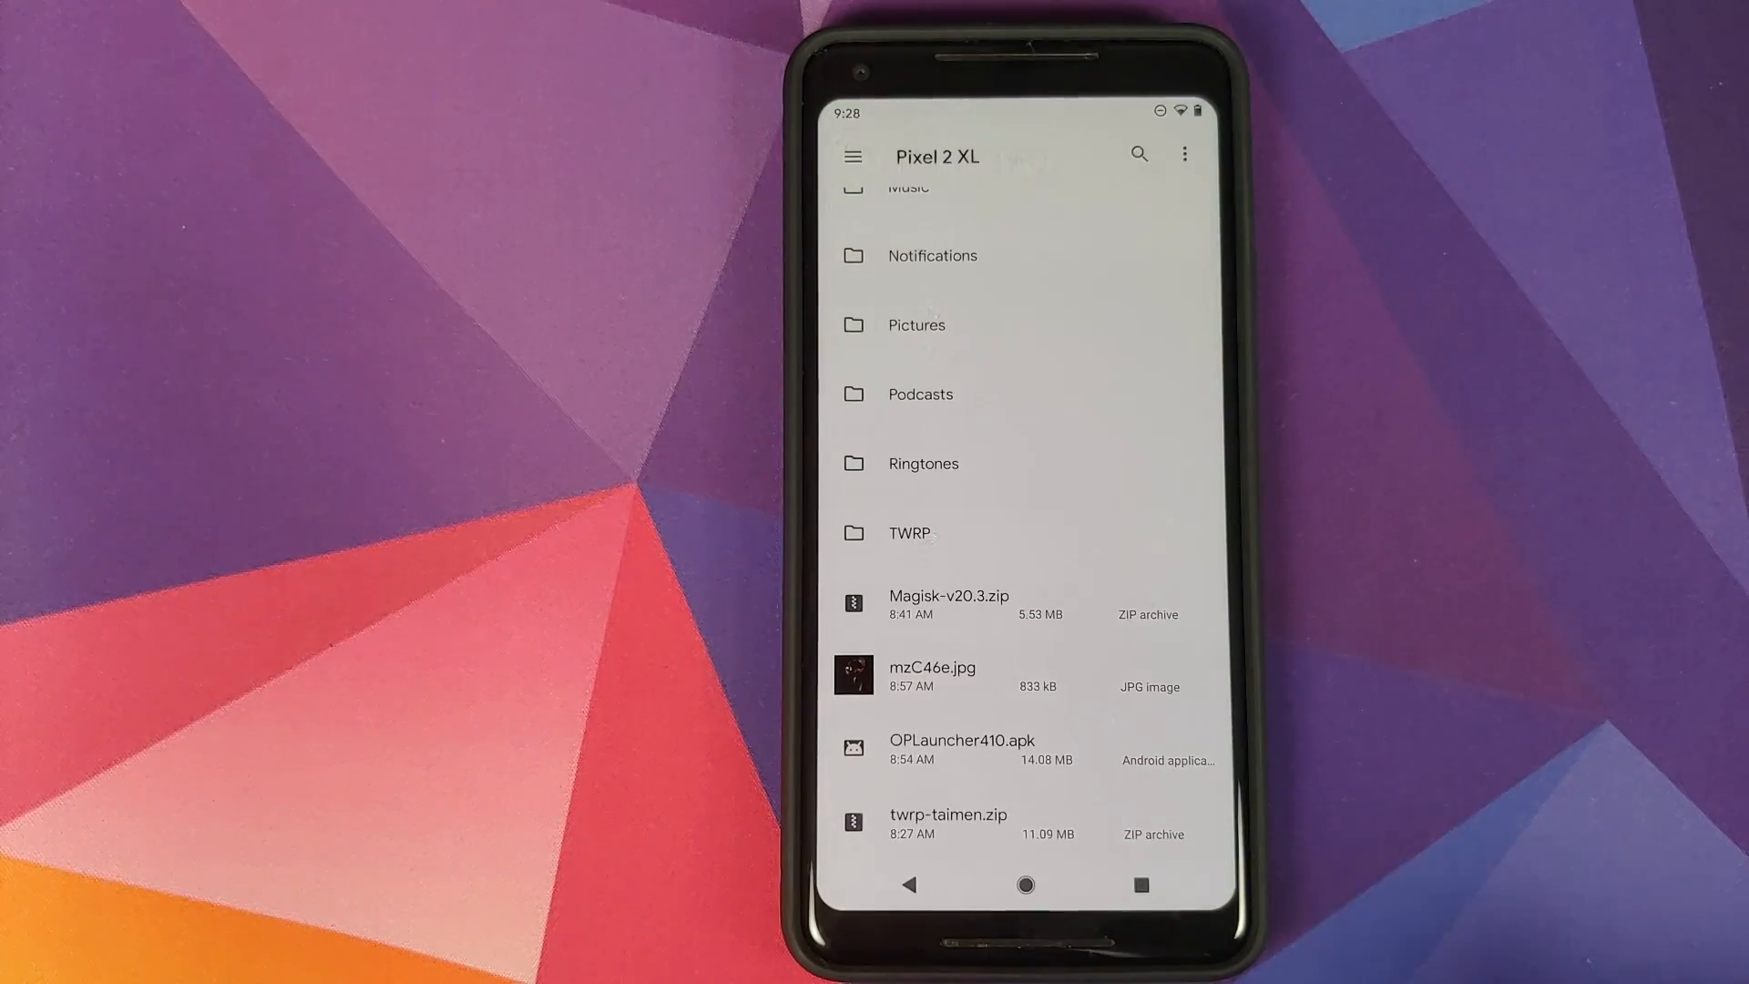
left_click(1022, 886)
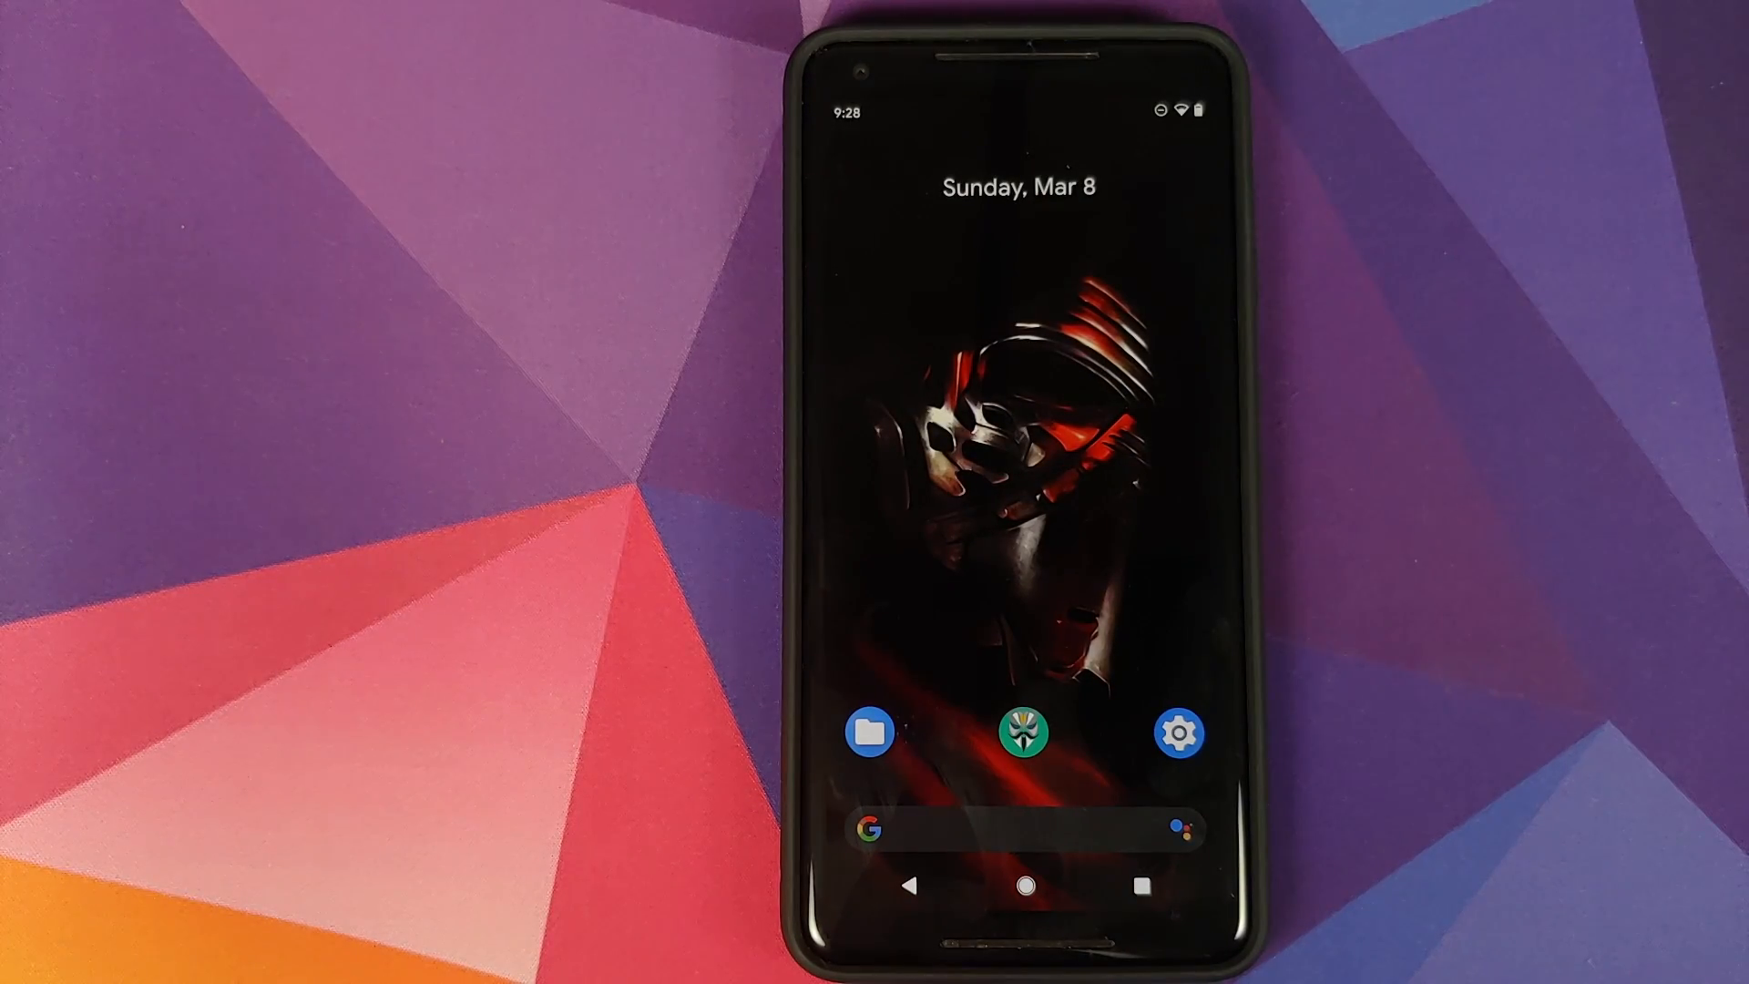
left_click(1179, 732)
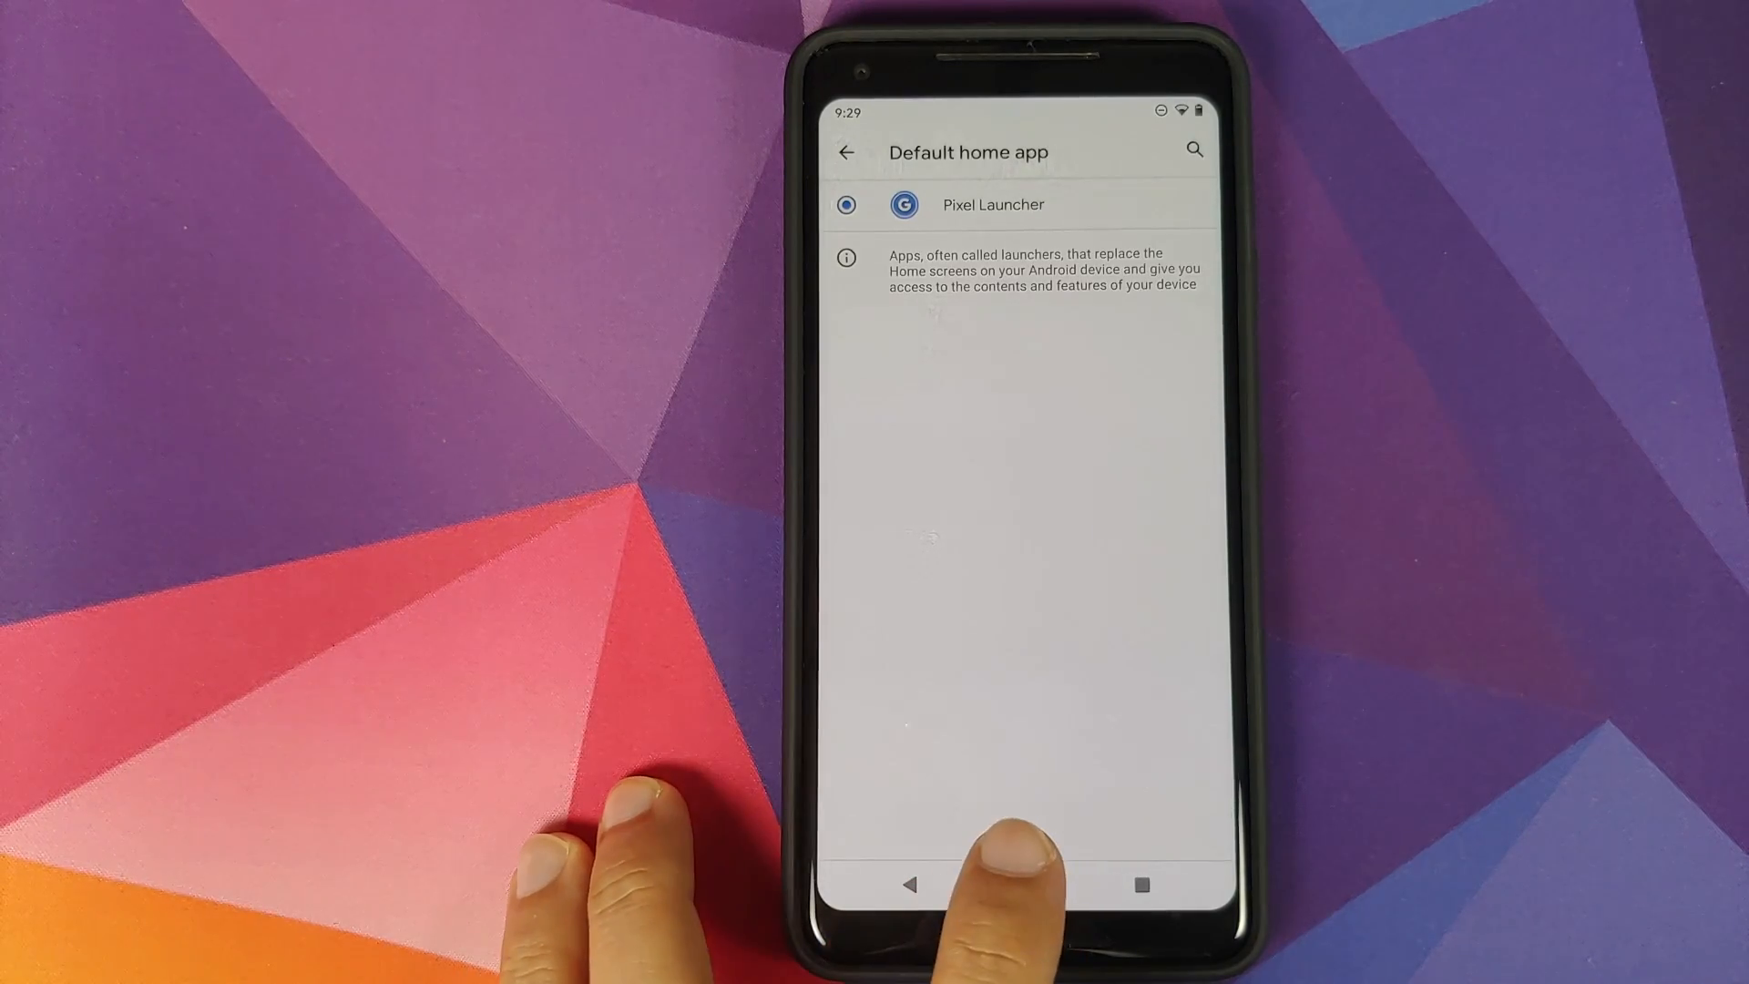
left_click(1015, 884)
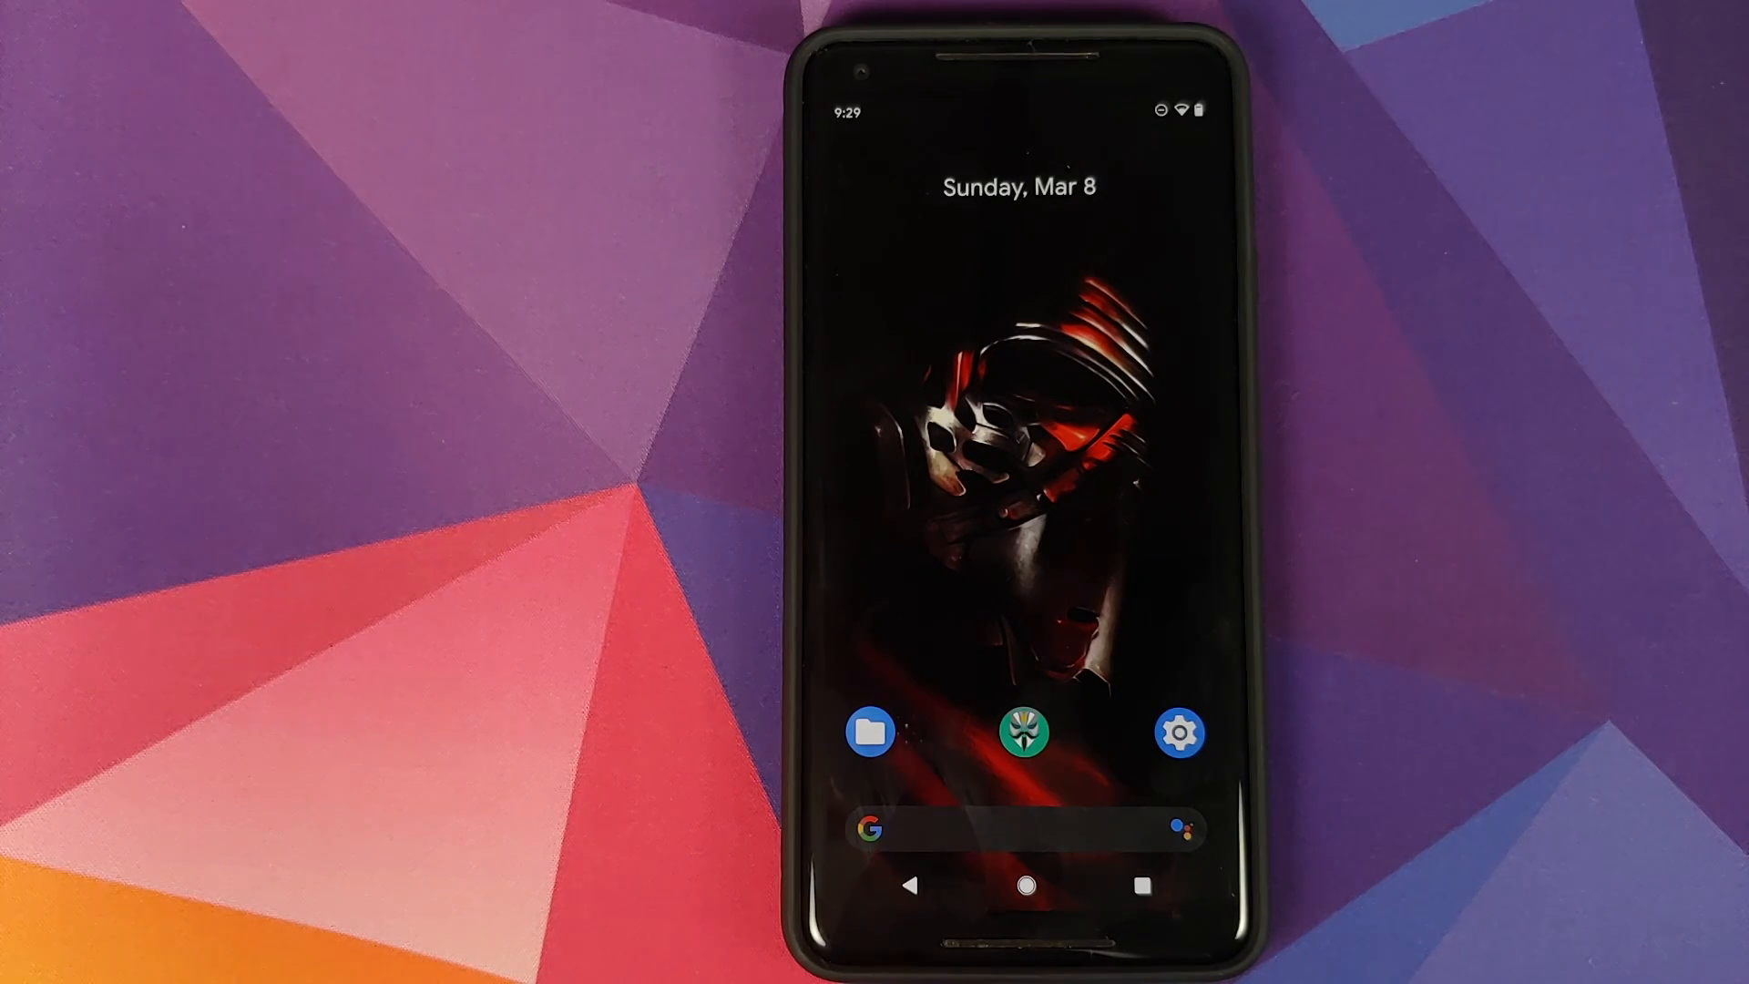
Step: Search Magisk Manager's downloadable modules for 'quick'
left_click(1026, 732)
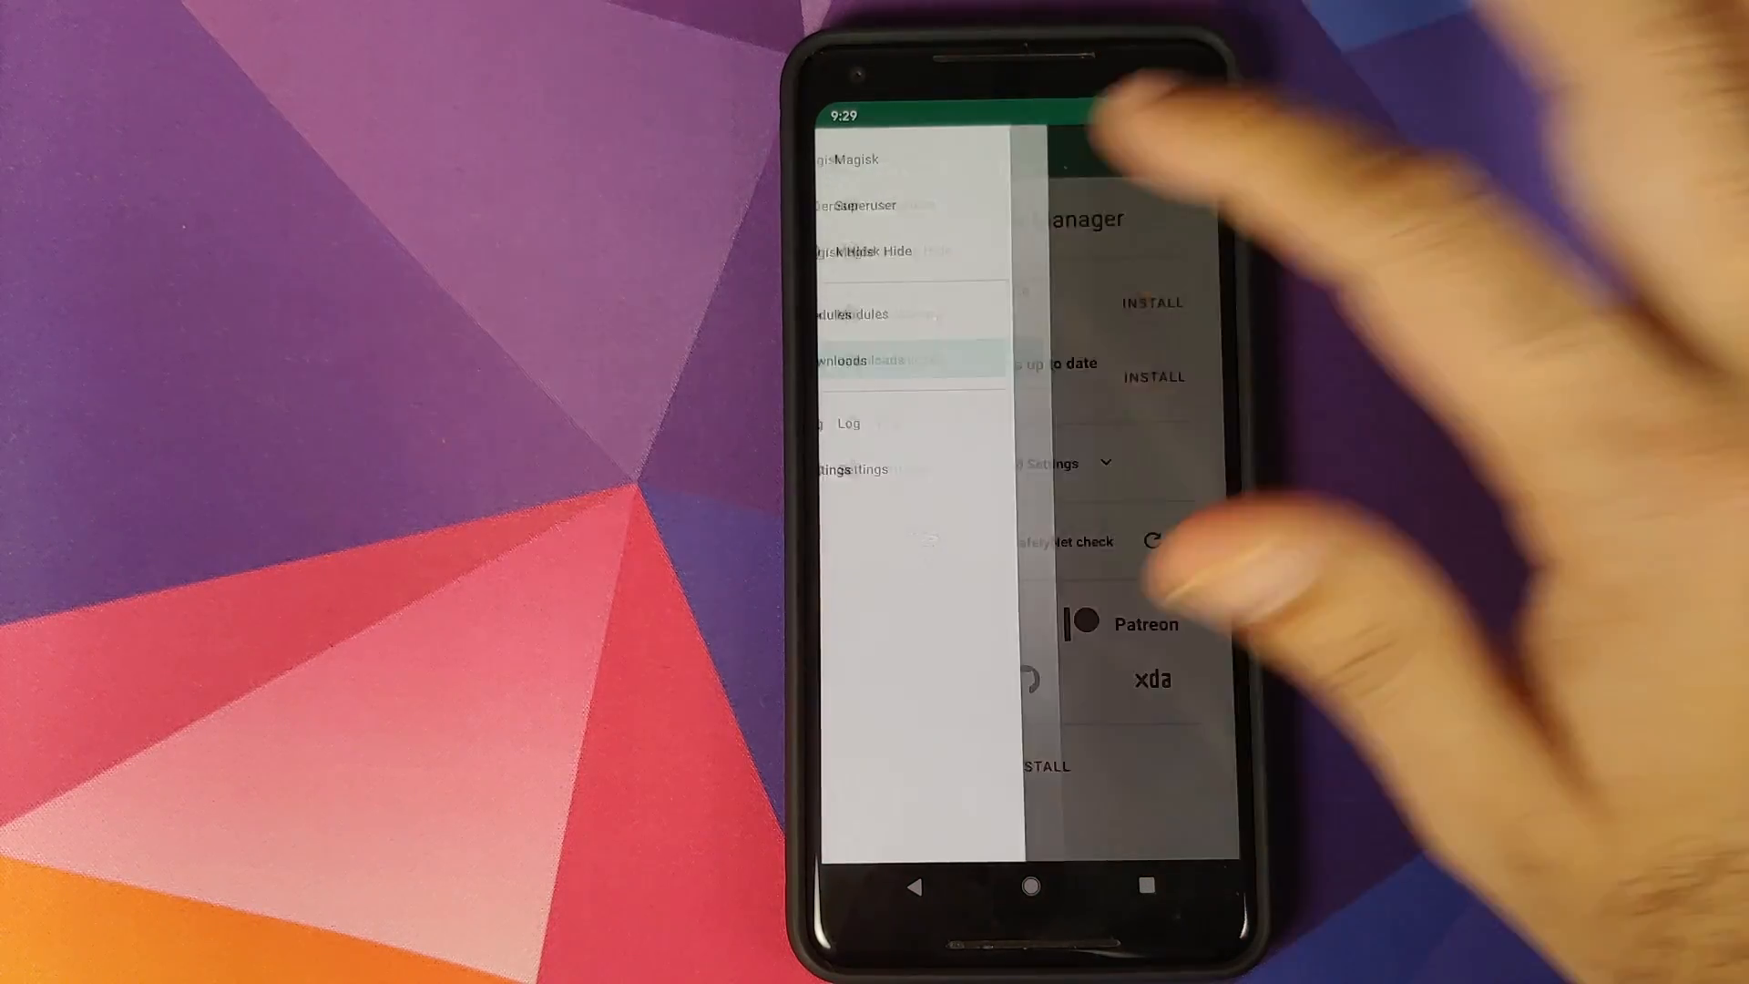
left_click(859, 362)
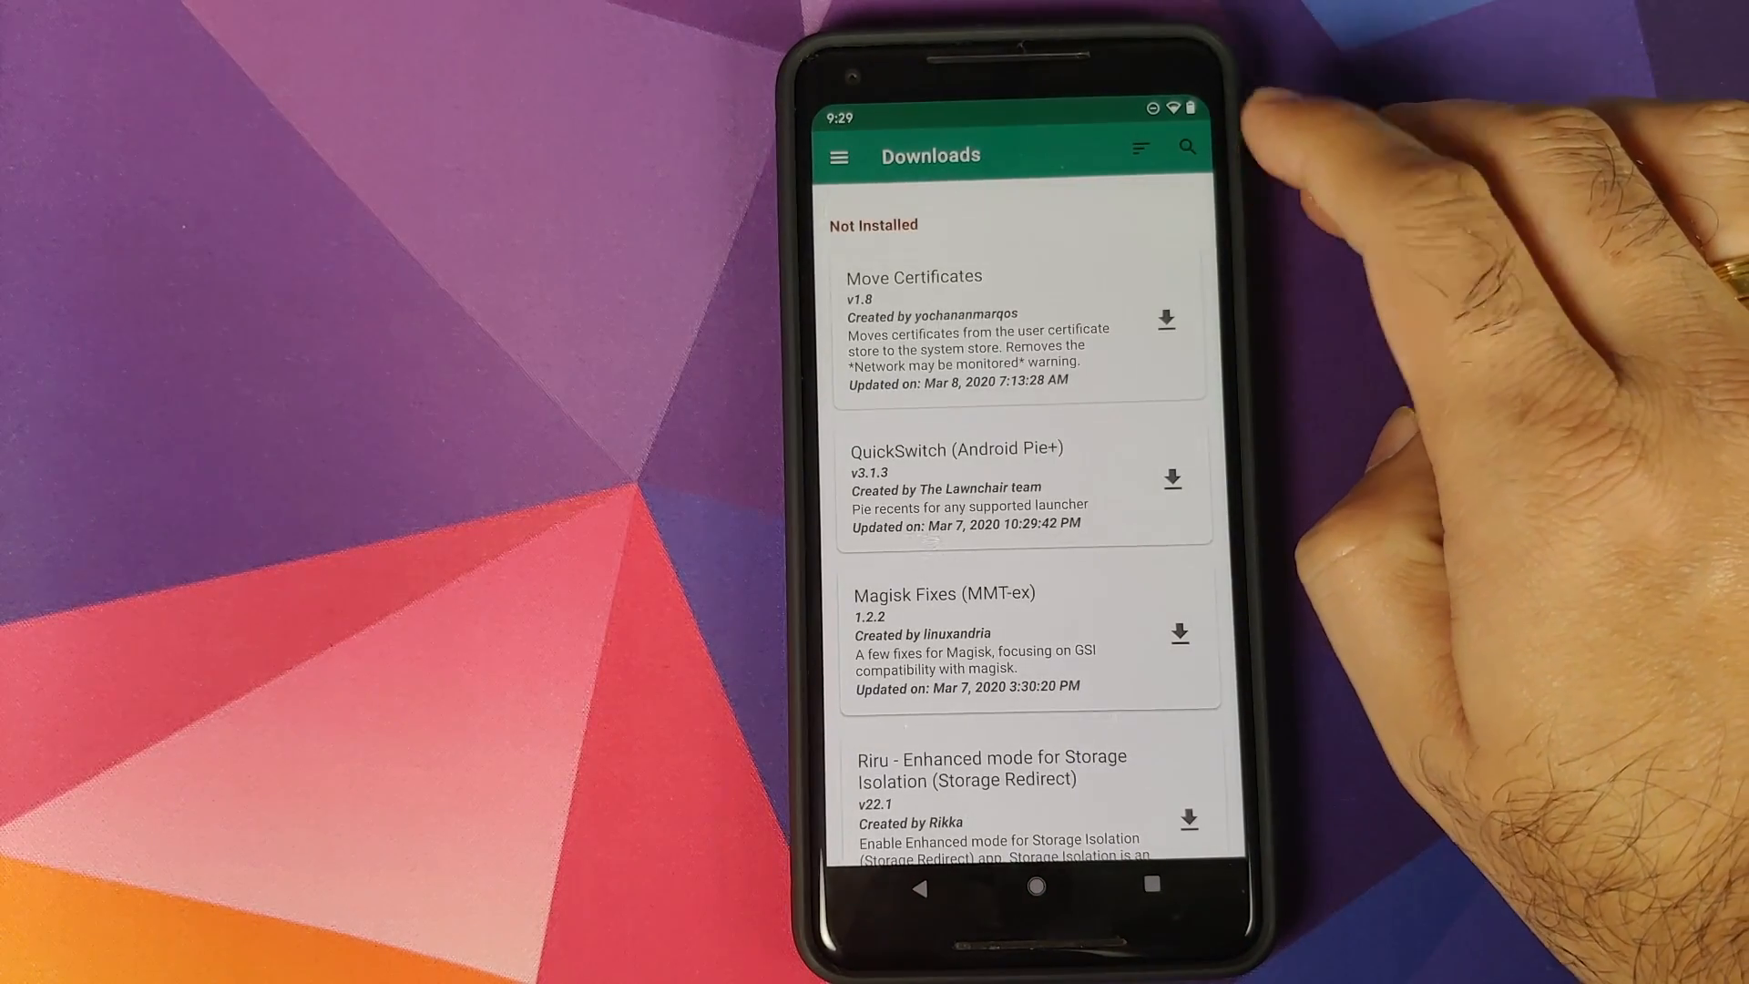
left_click(1187, 146)
type("qu")
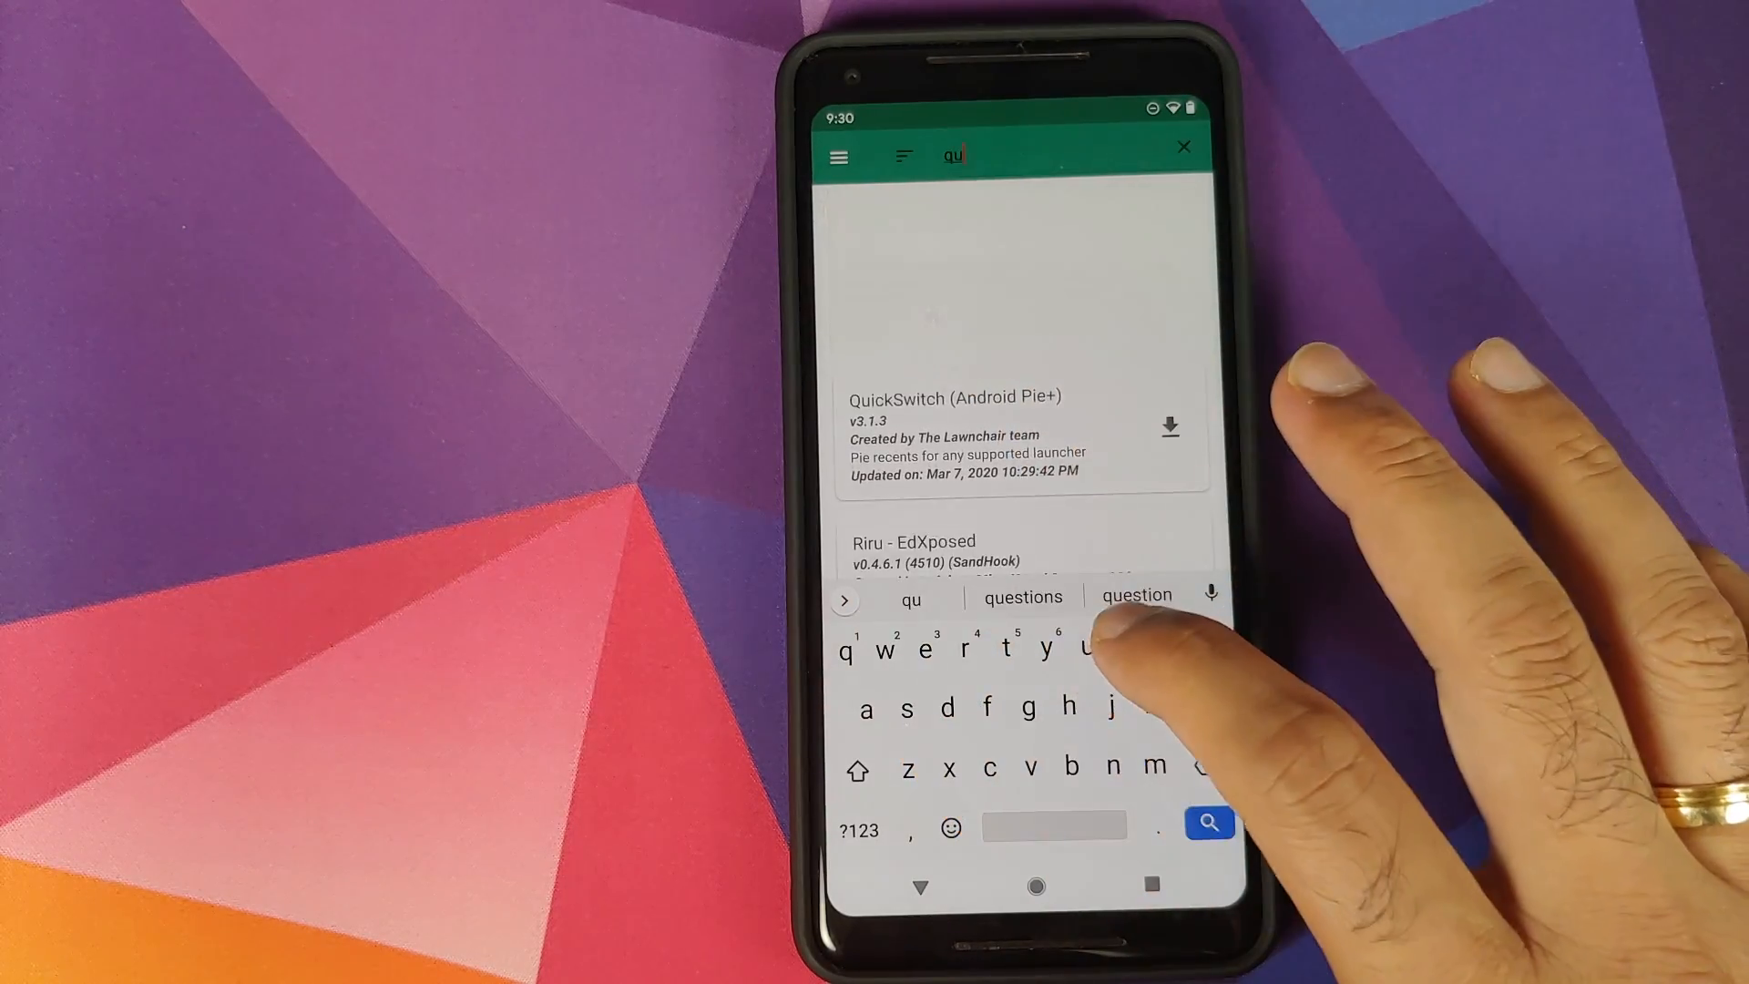
type("ick")
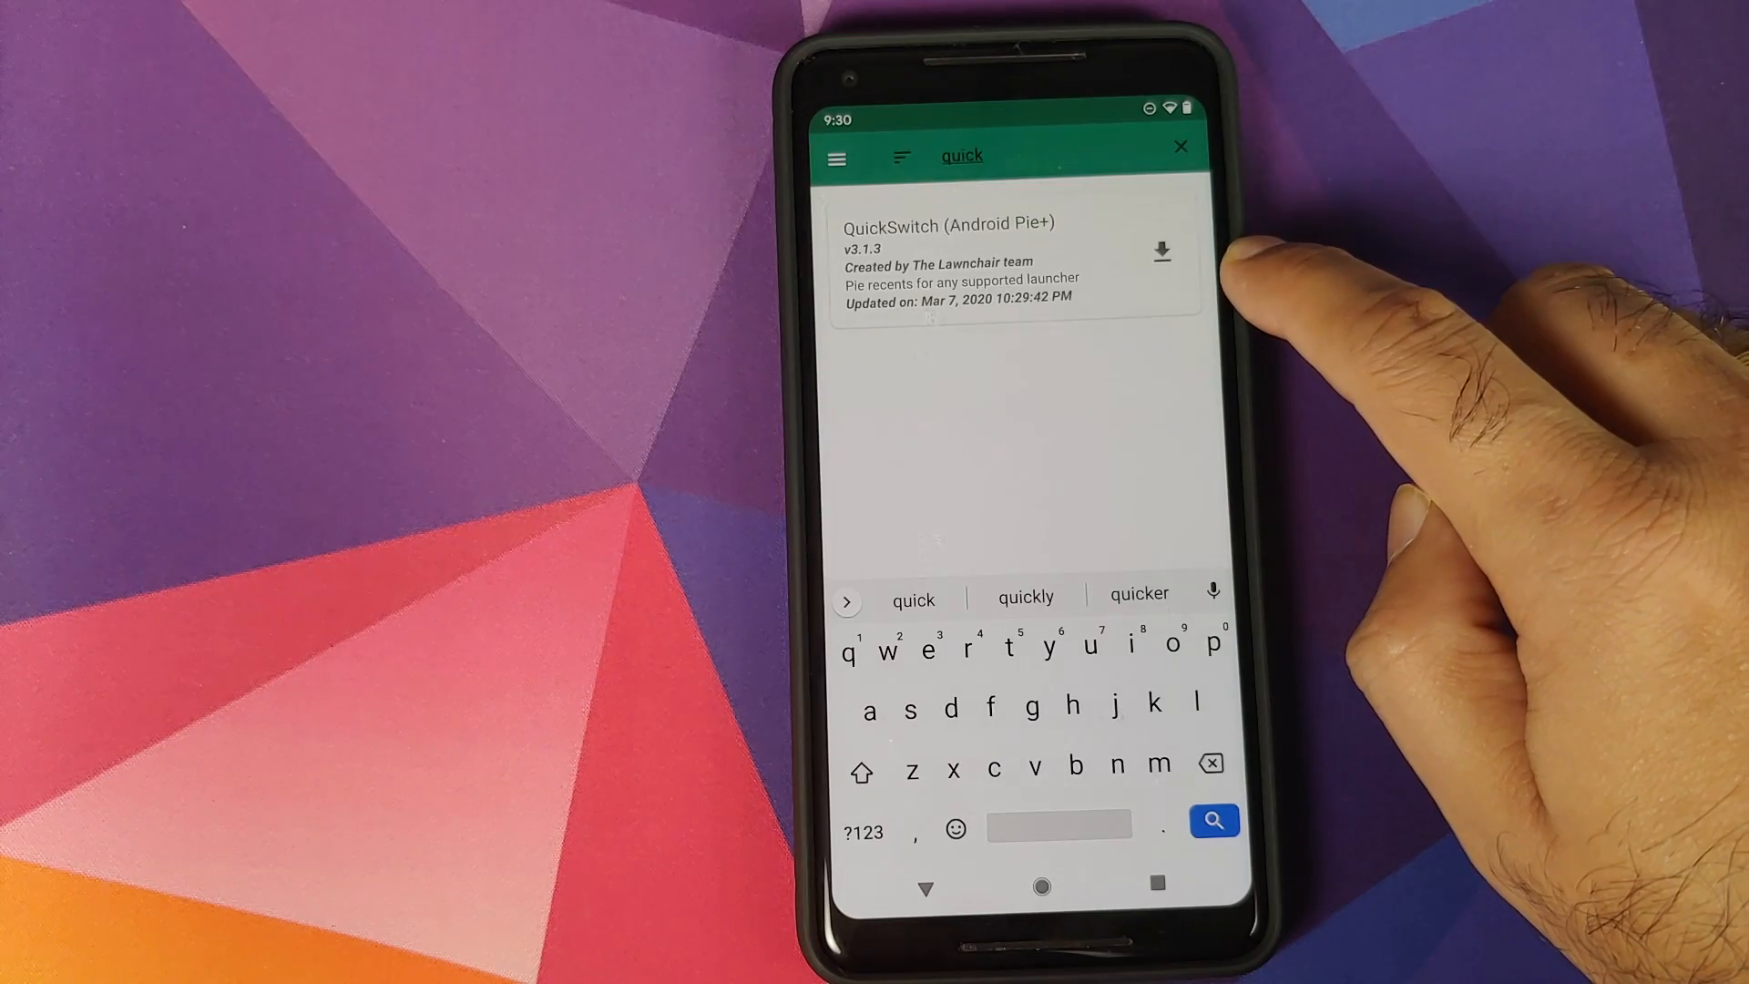
Step: Download the QuickSwitch (Android Pie+) module and confirm its install
left_click(1161, 252)
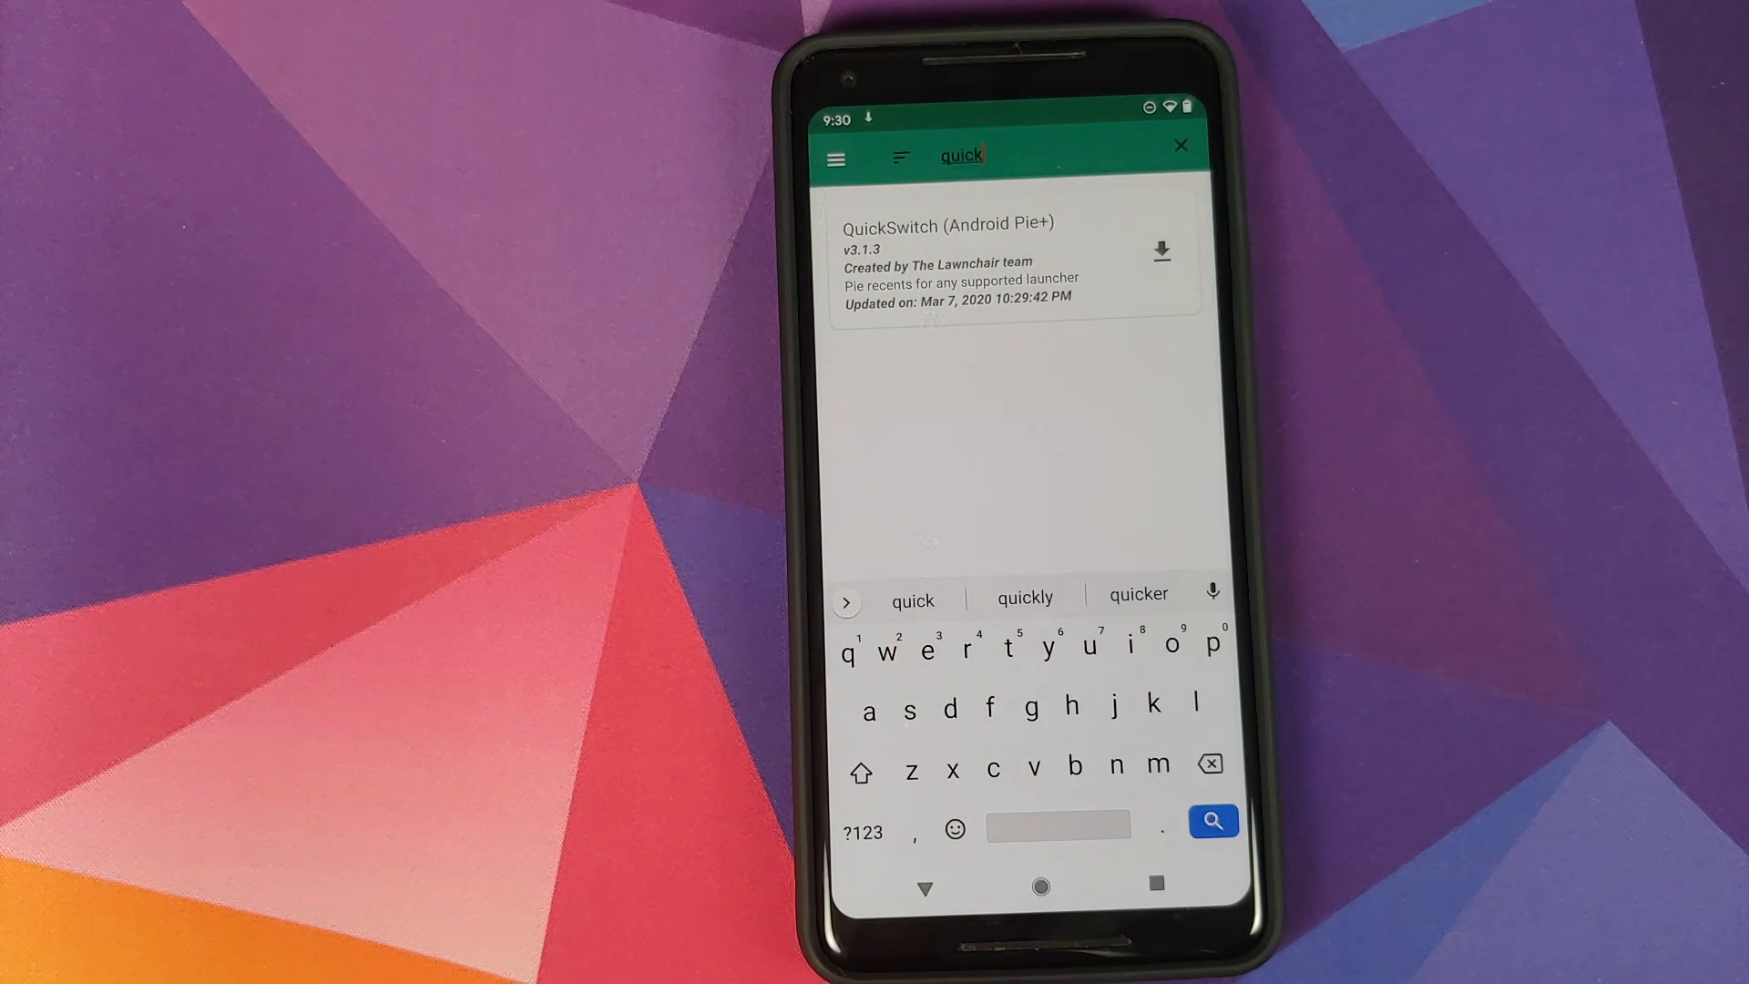
left_click(1161, 249)
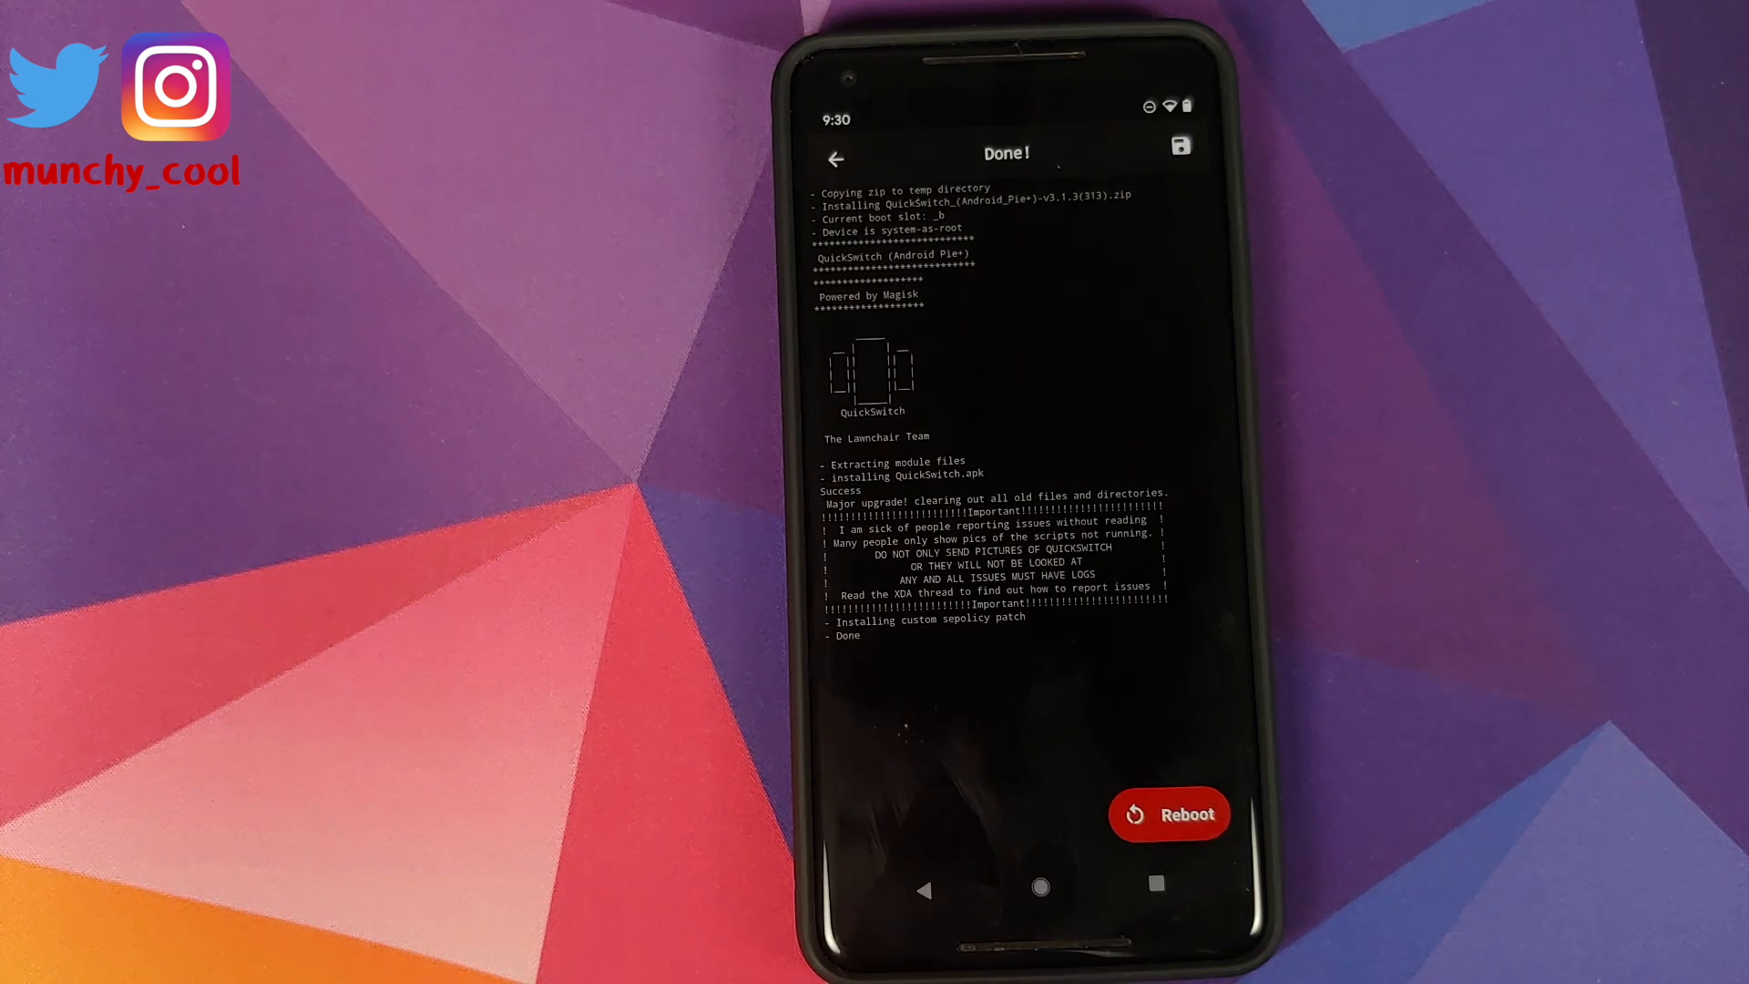
Step: Reboot the phone so the installed QuickSwitch module takes effect
left_click(1170, 813)
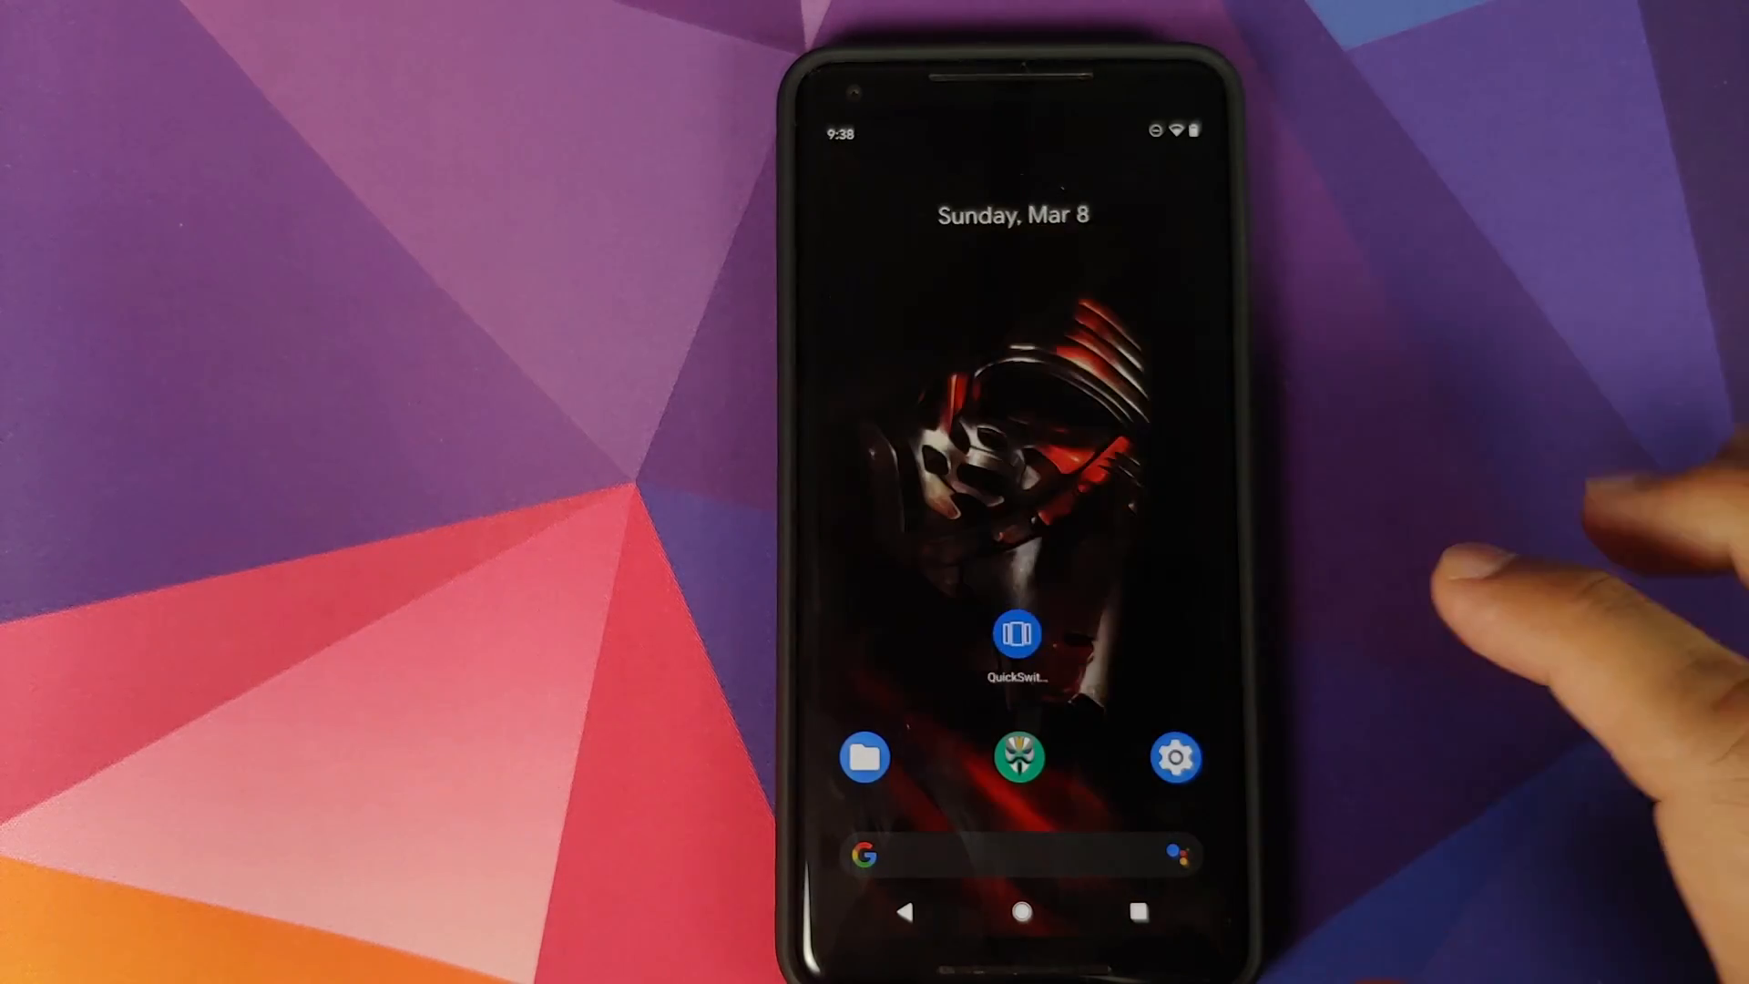
Step: Browse internal storage in Files to the listing containing OPLauncher410.apk
left_click(864, 758)
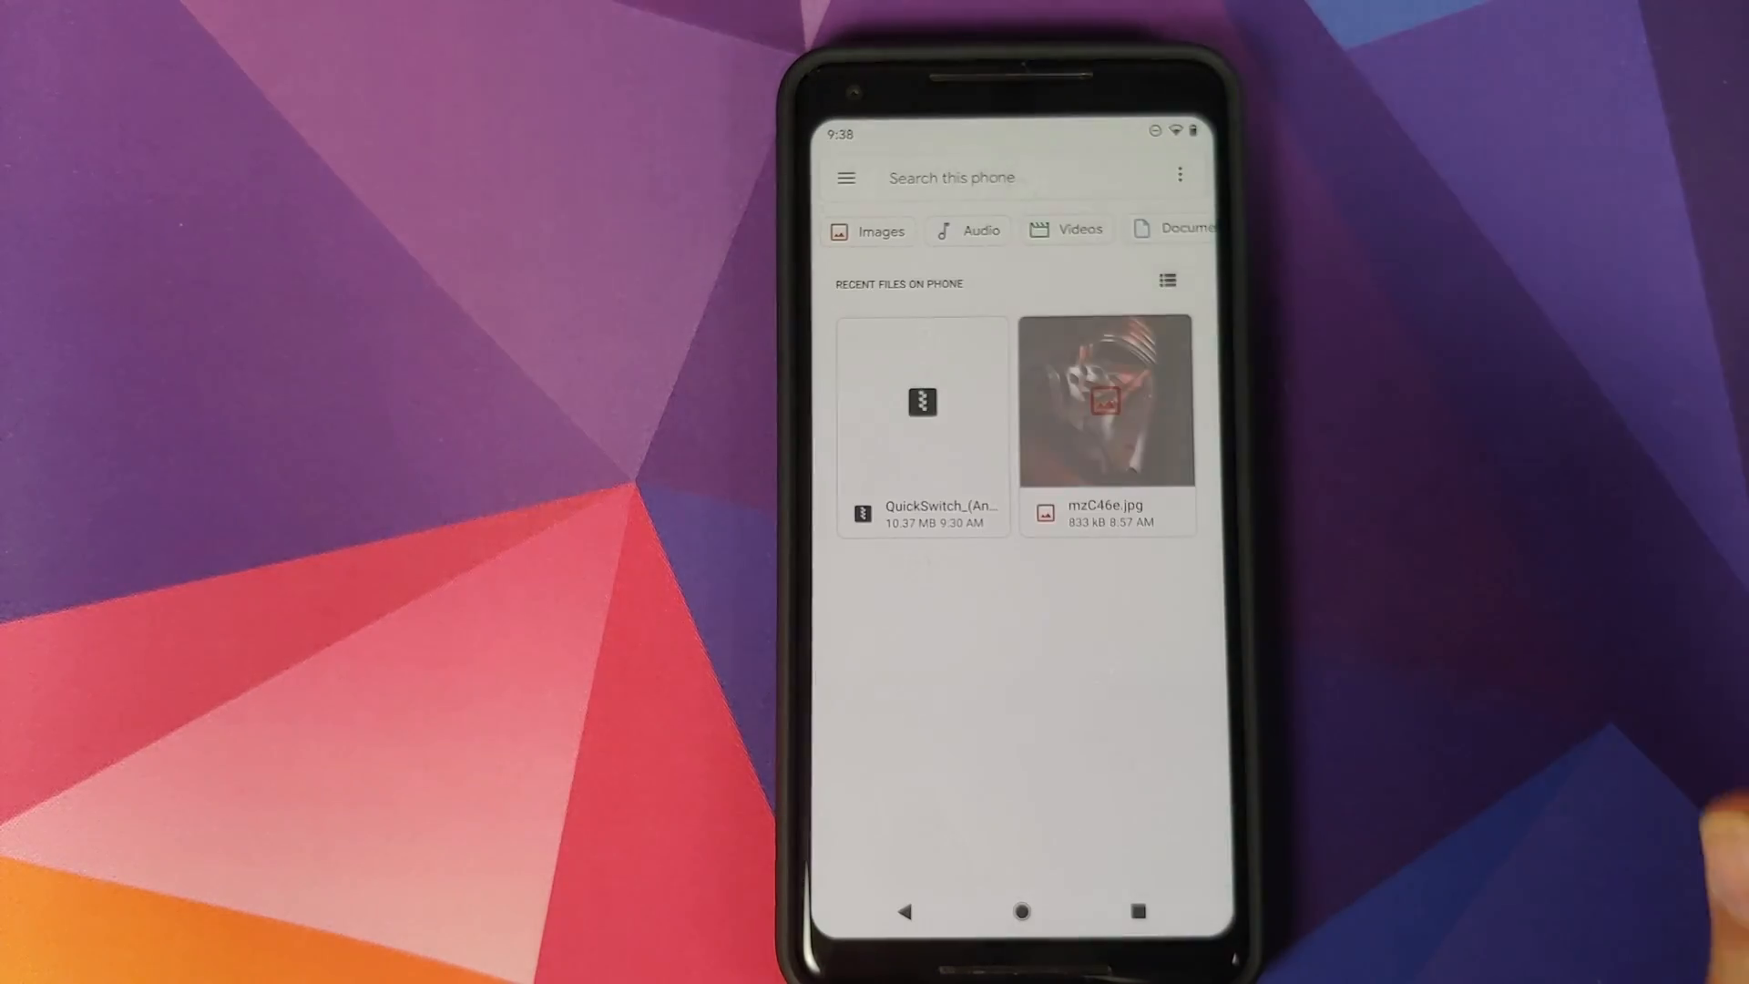
left_click(1181, 175)
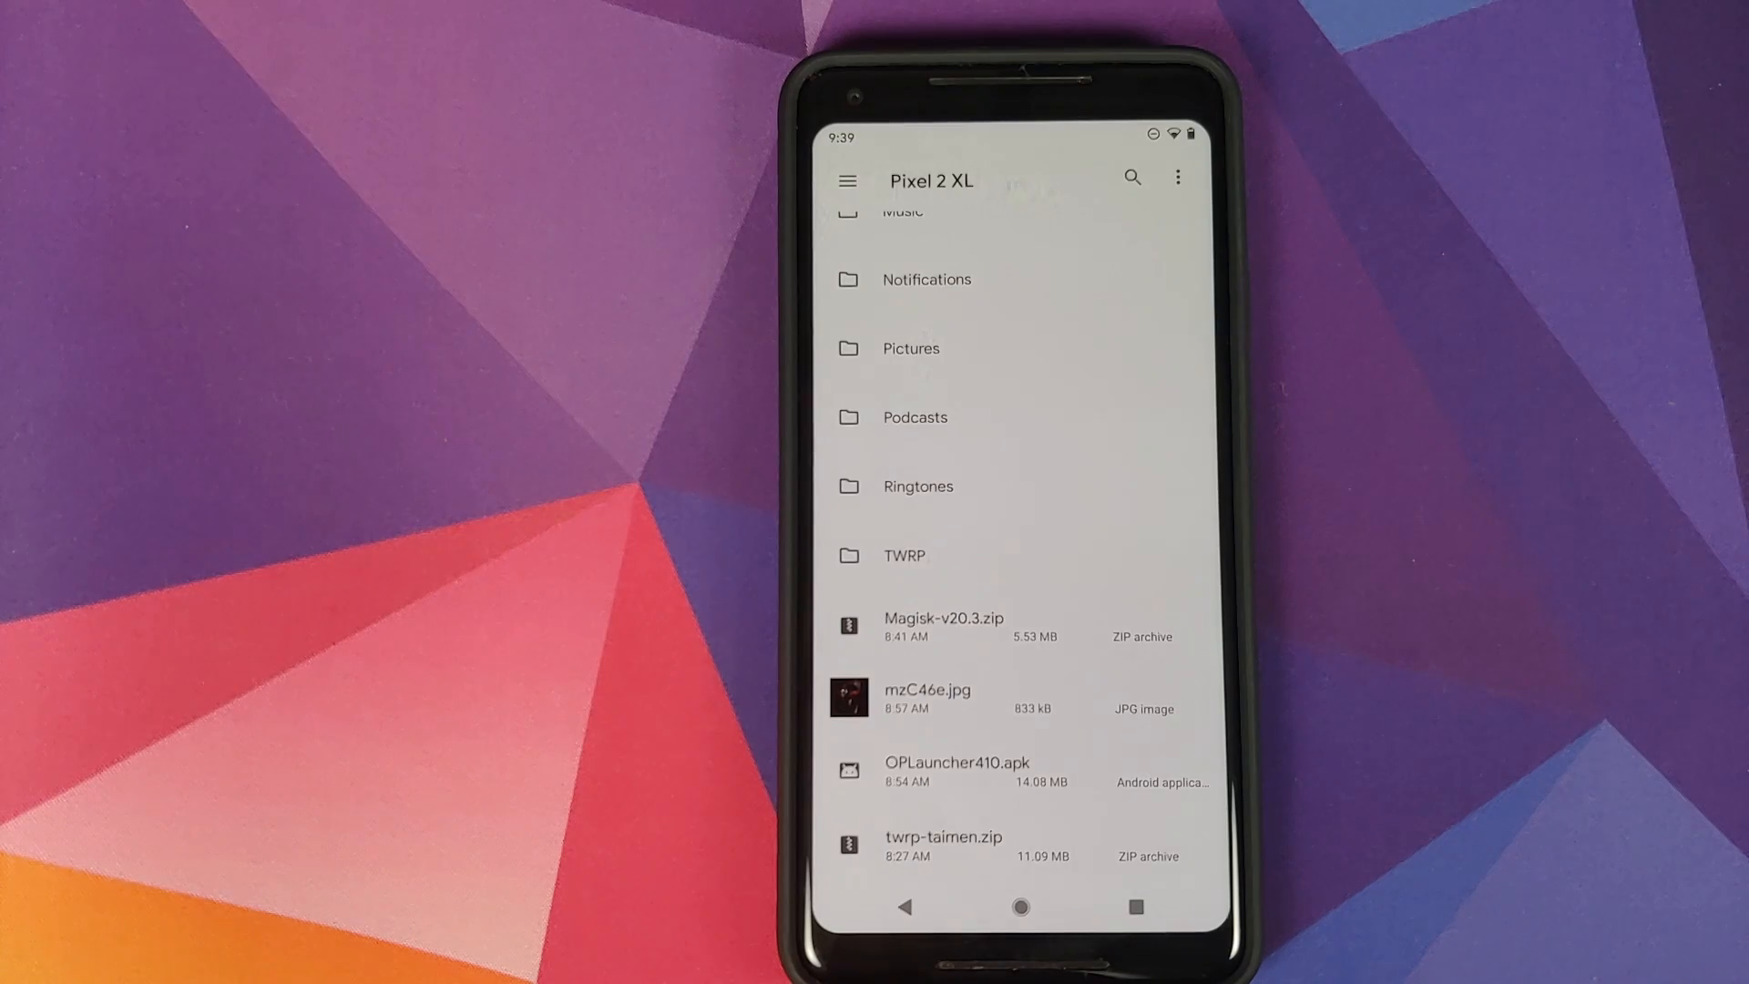
scroll("down", 3)
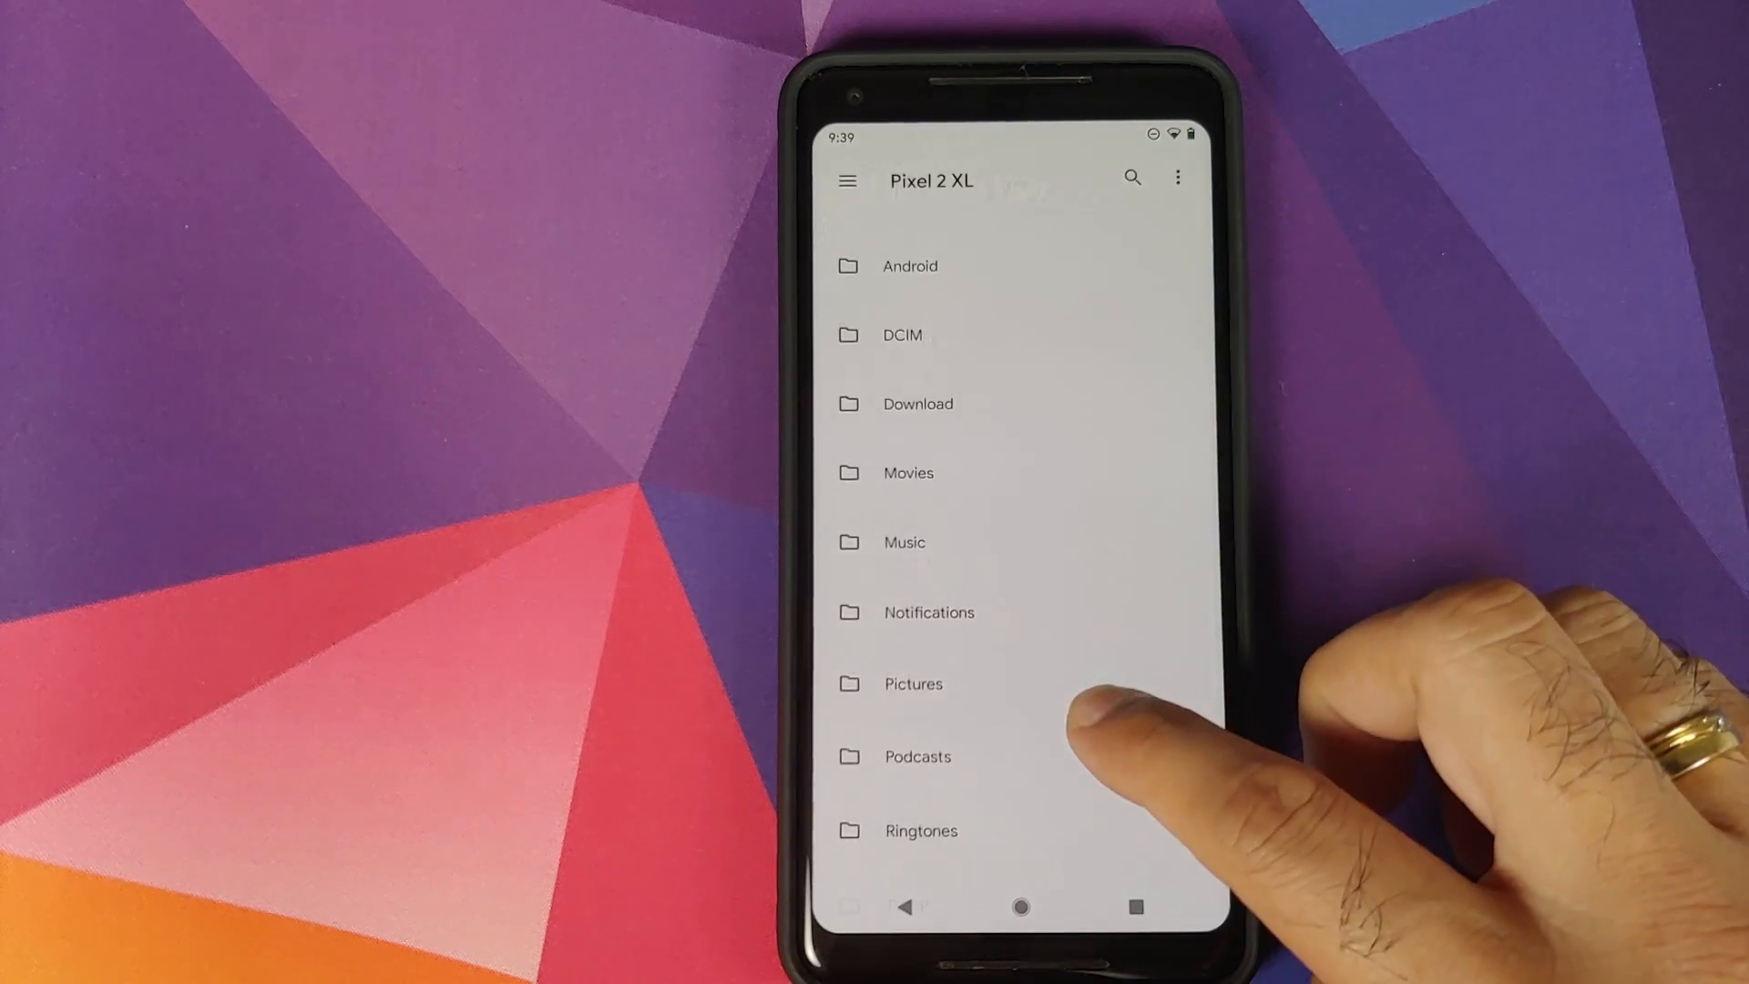
scroll("up", 3)
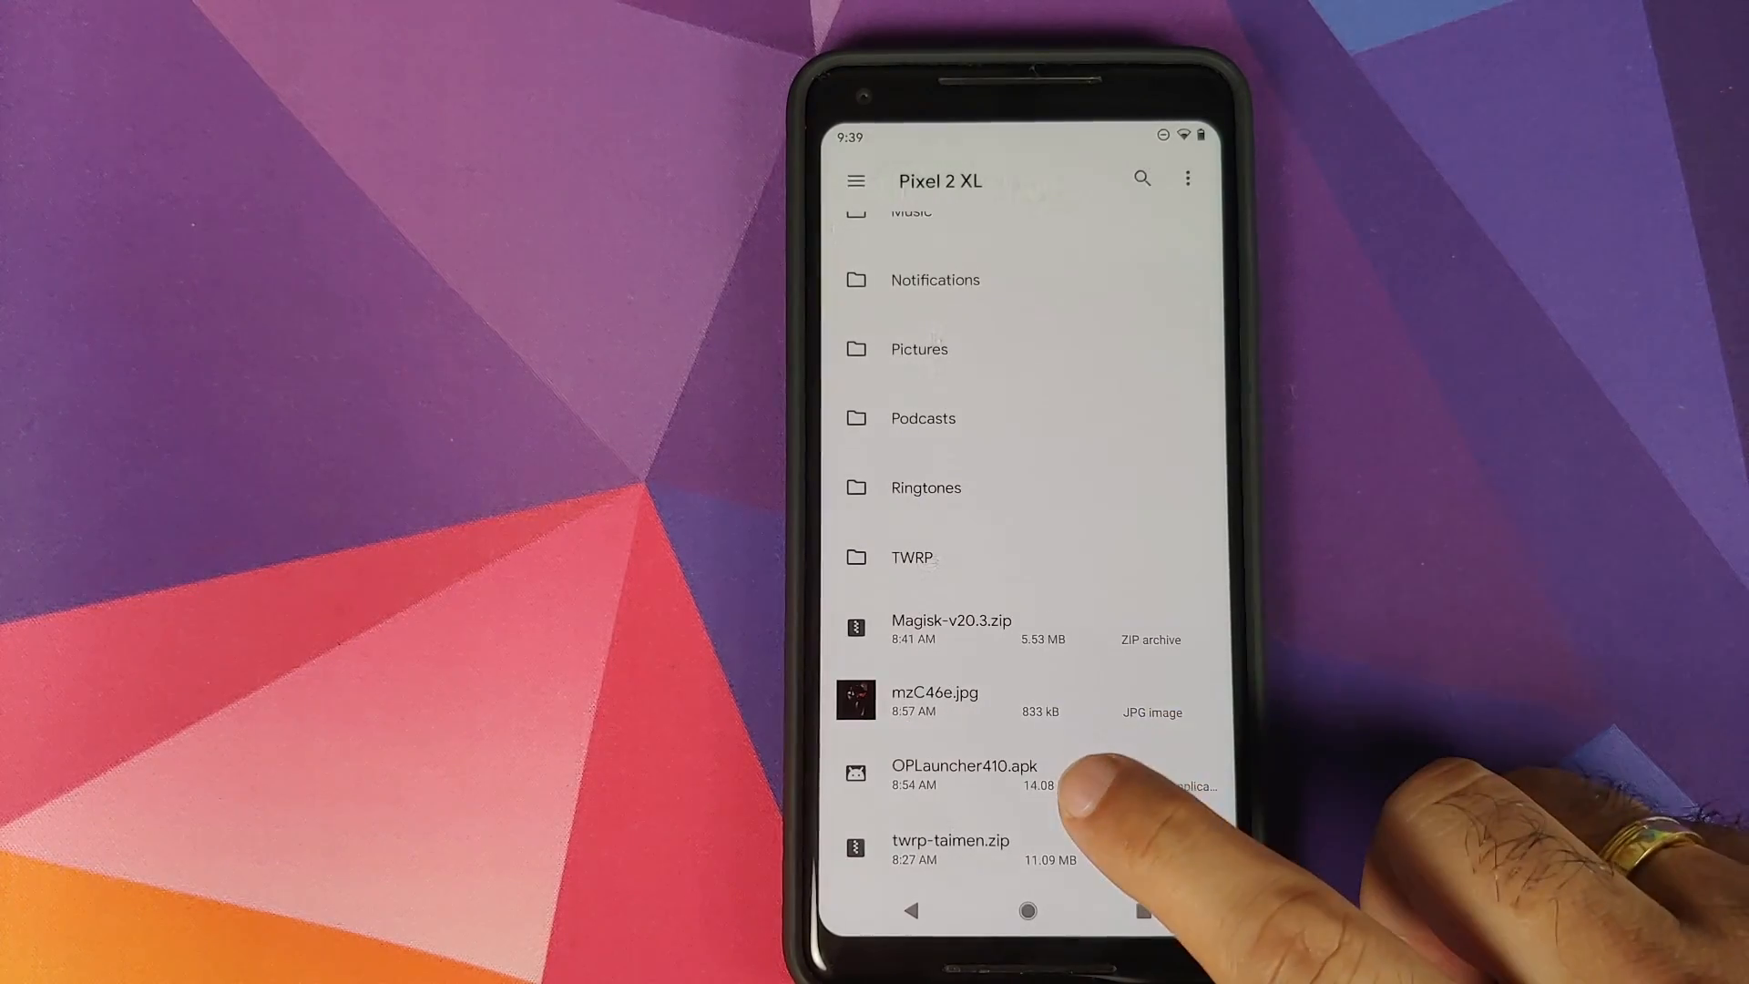
Step: Install OnePlus Launcher from OPLauncher410.apk, accepting the unknown-apps warning
left_click(964, 765)
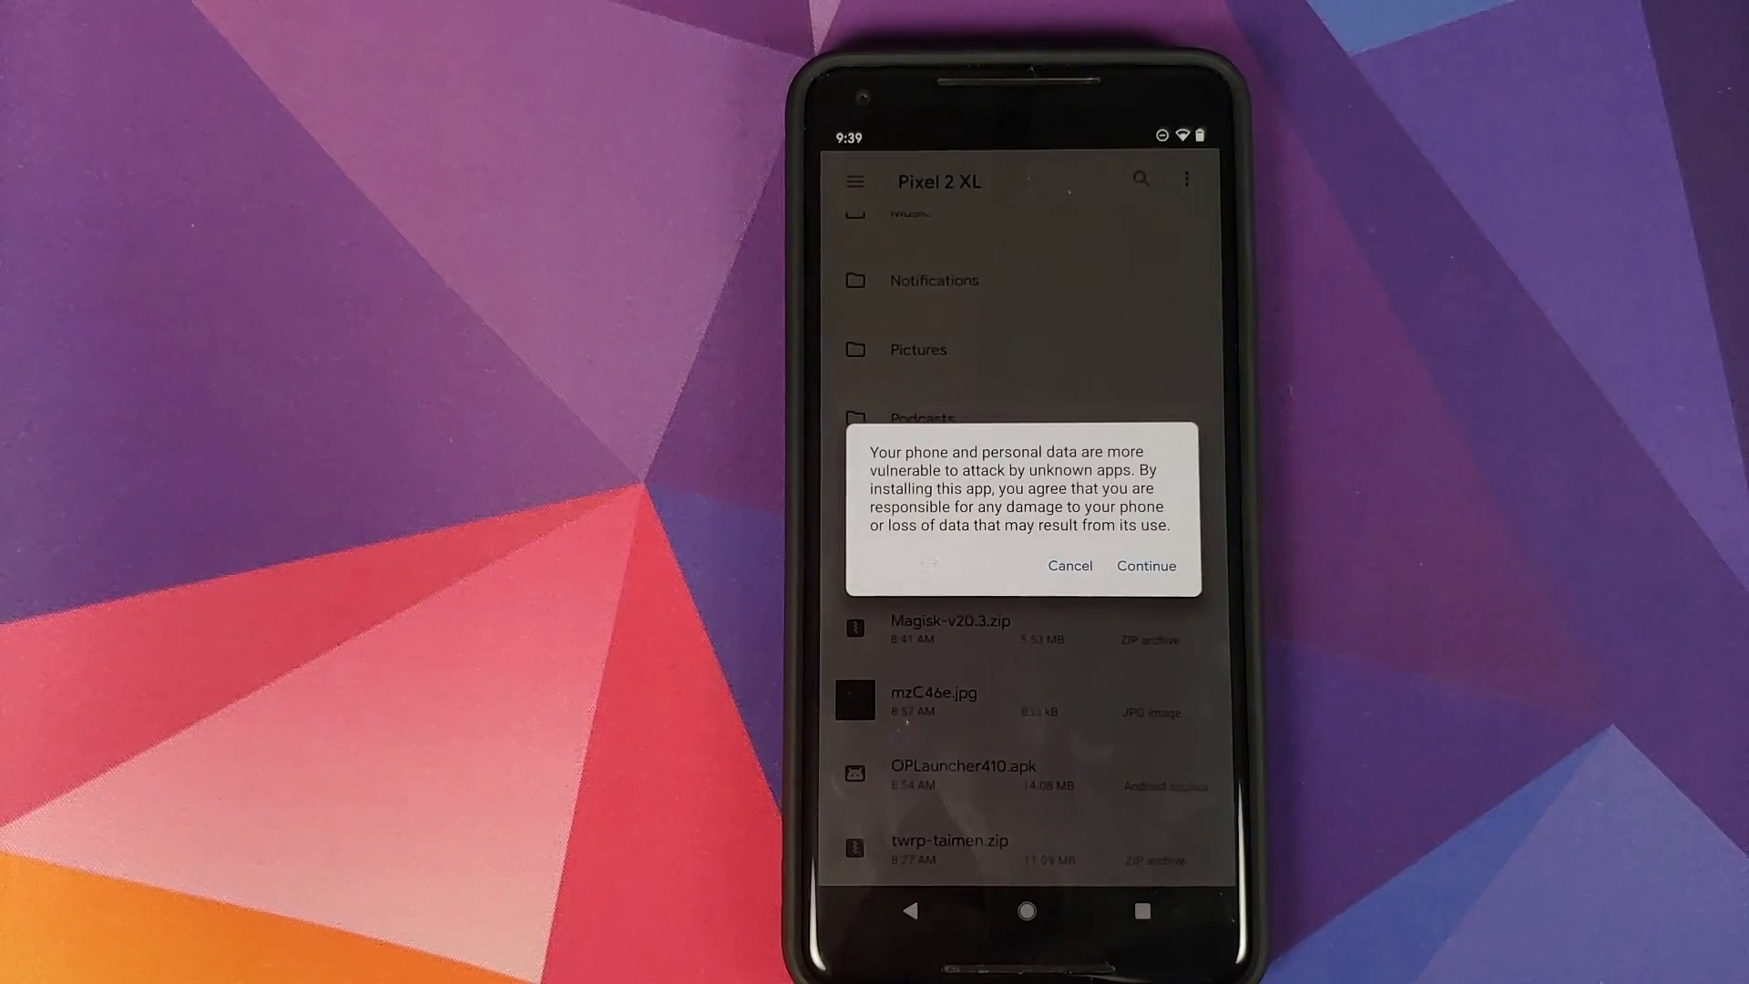
mouse_move(1561, 758)
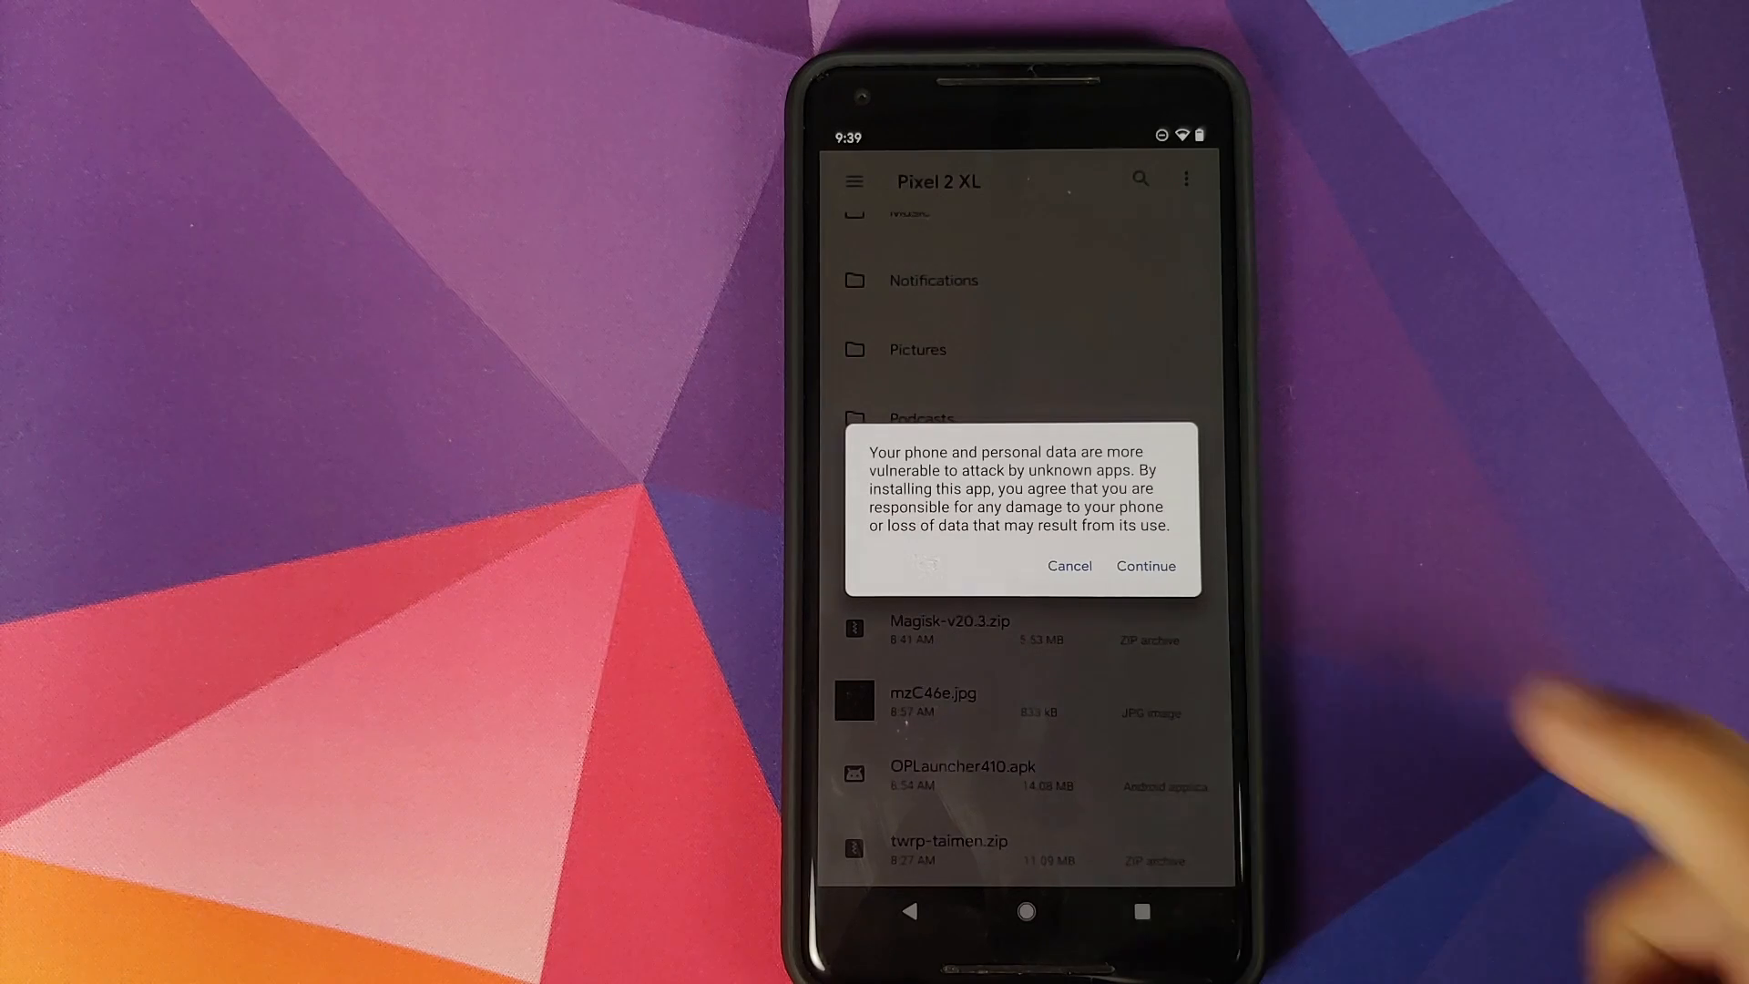
left_click(1144, 565)
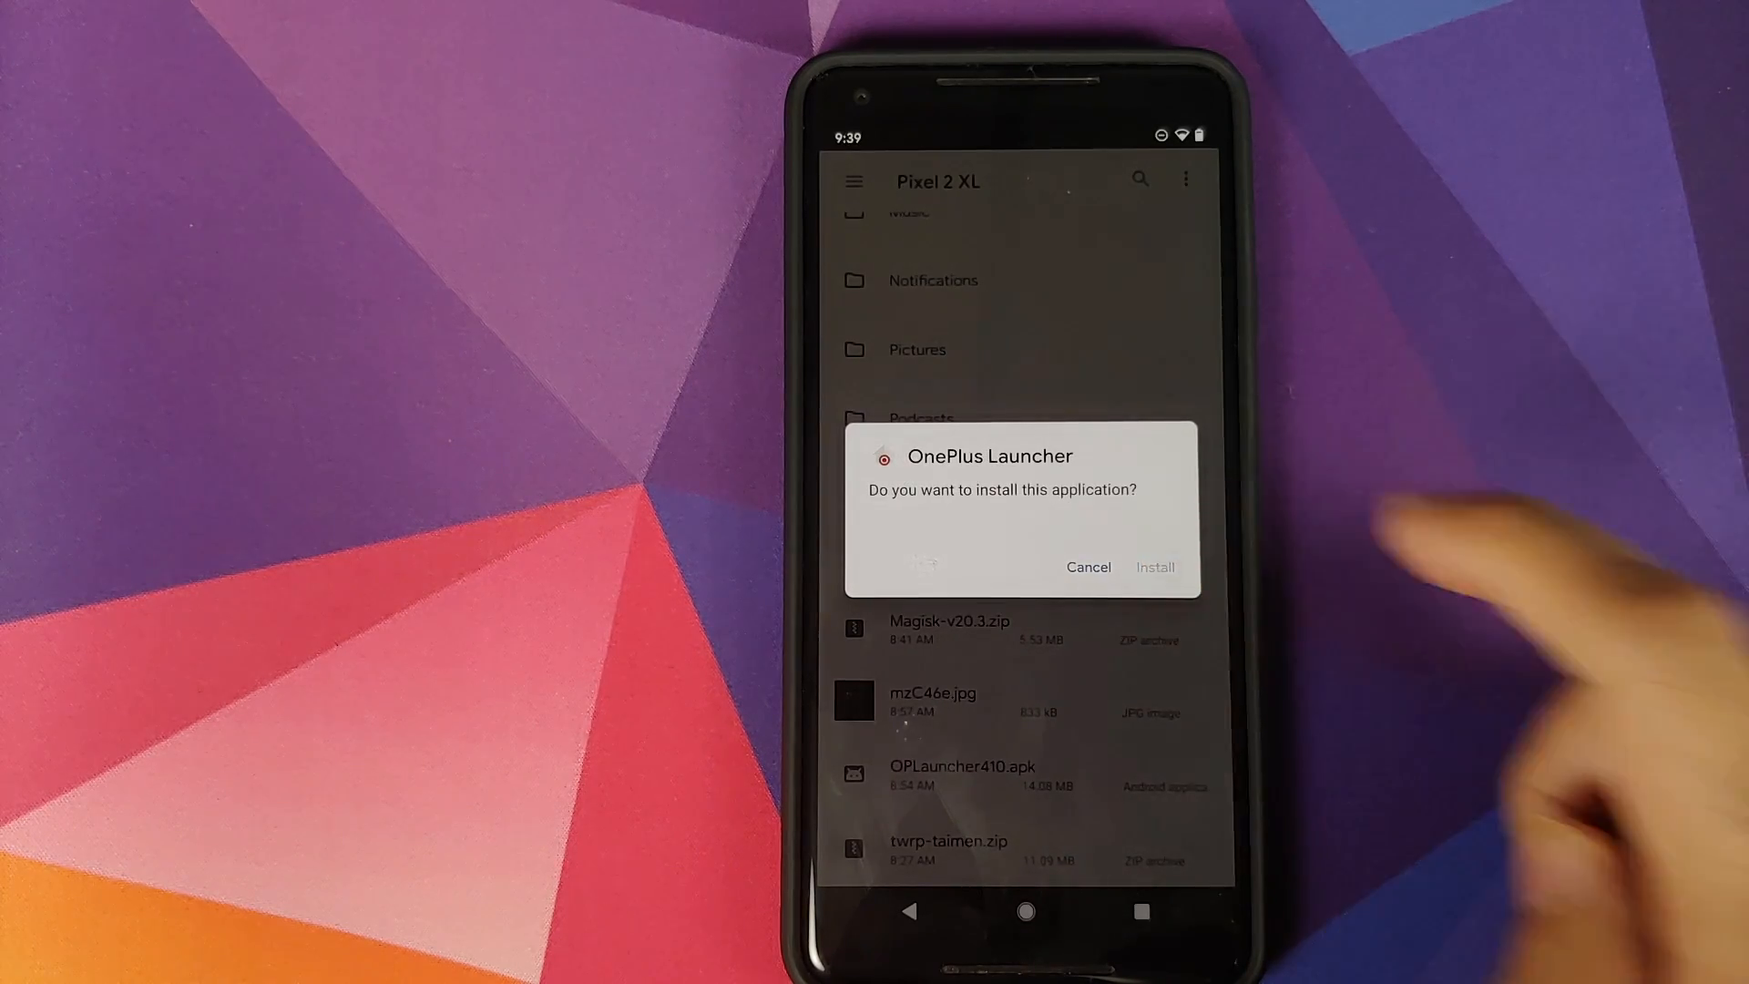
left_click(1155, 567)
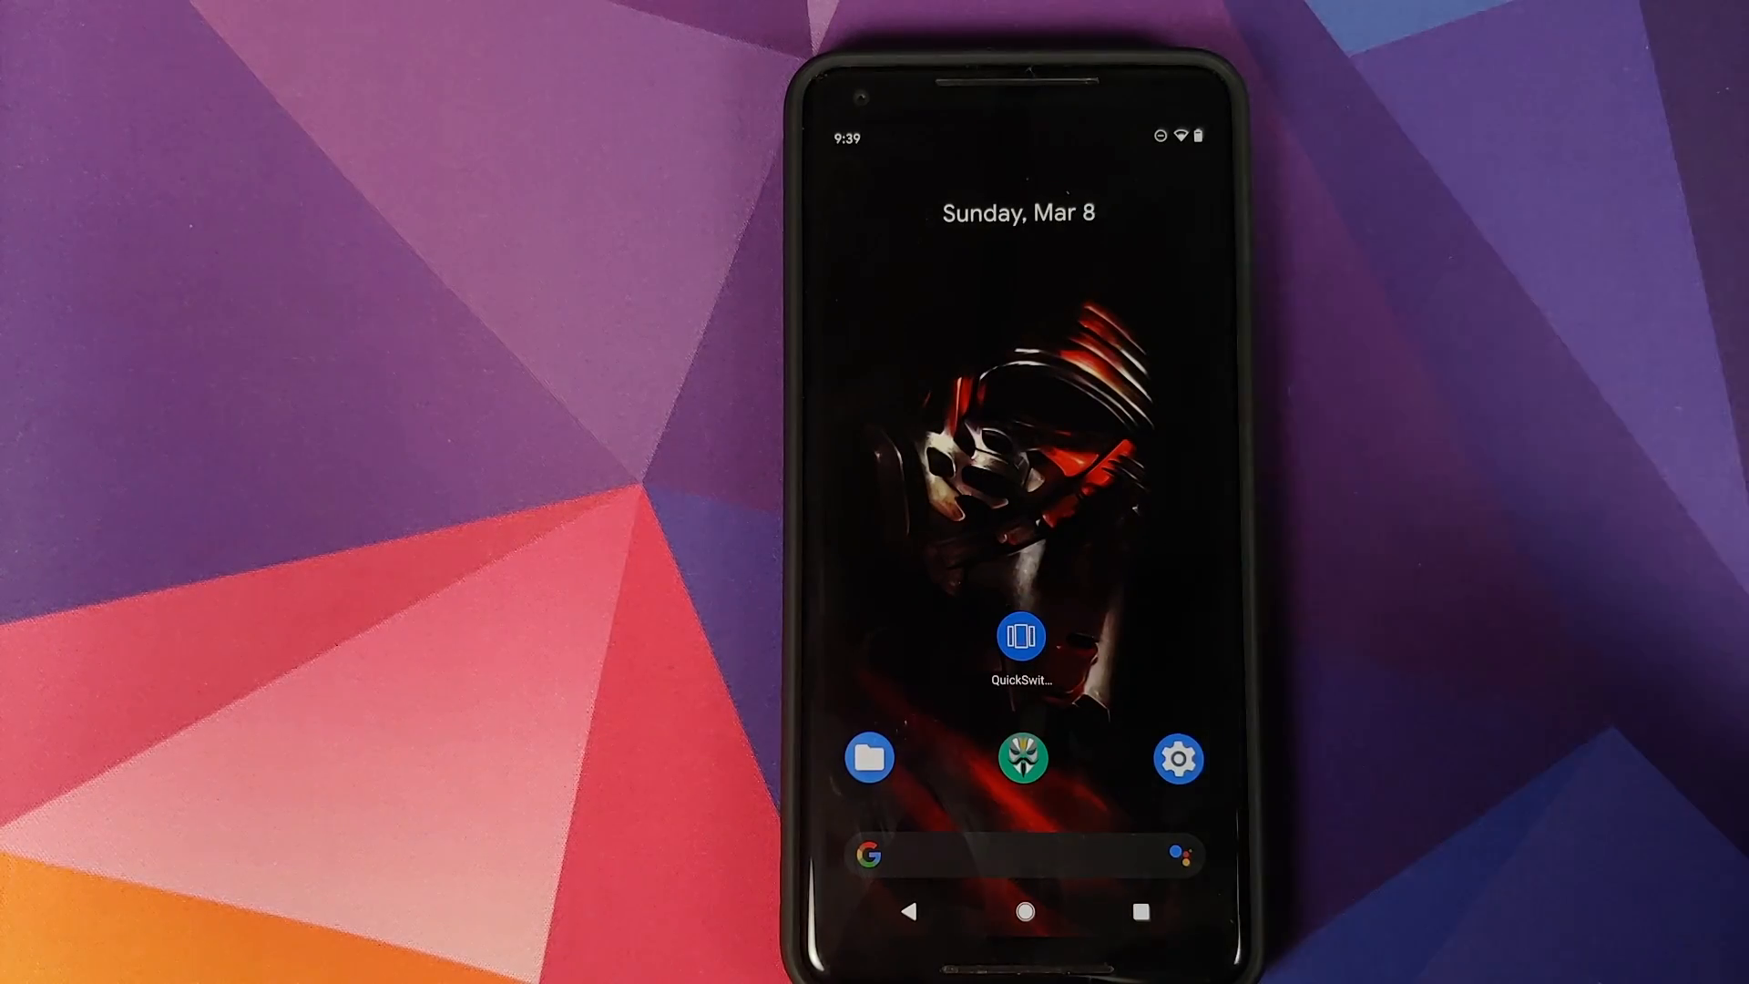
Step: Launch QuickSwitch and grant its Superuser root request
left_click(1019, 638)
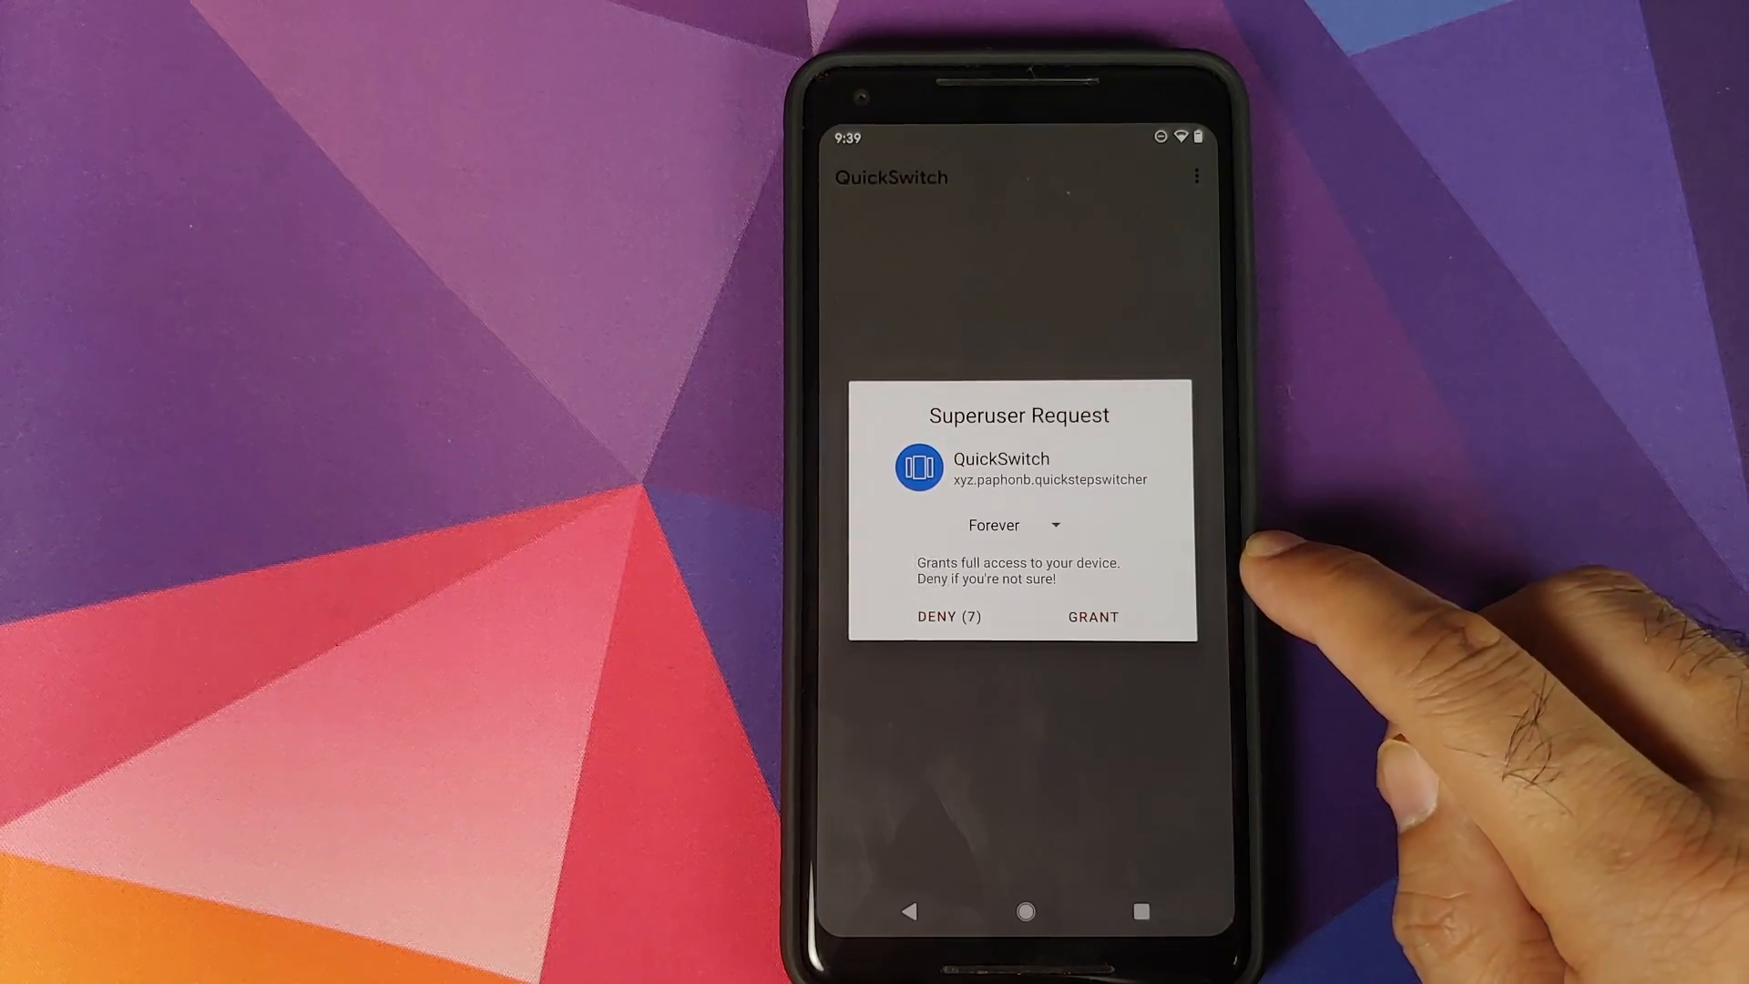
left_click(1092, 618)
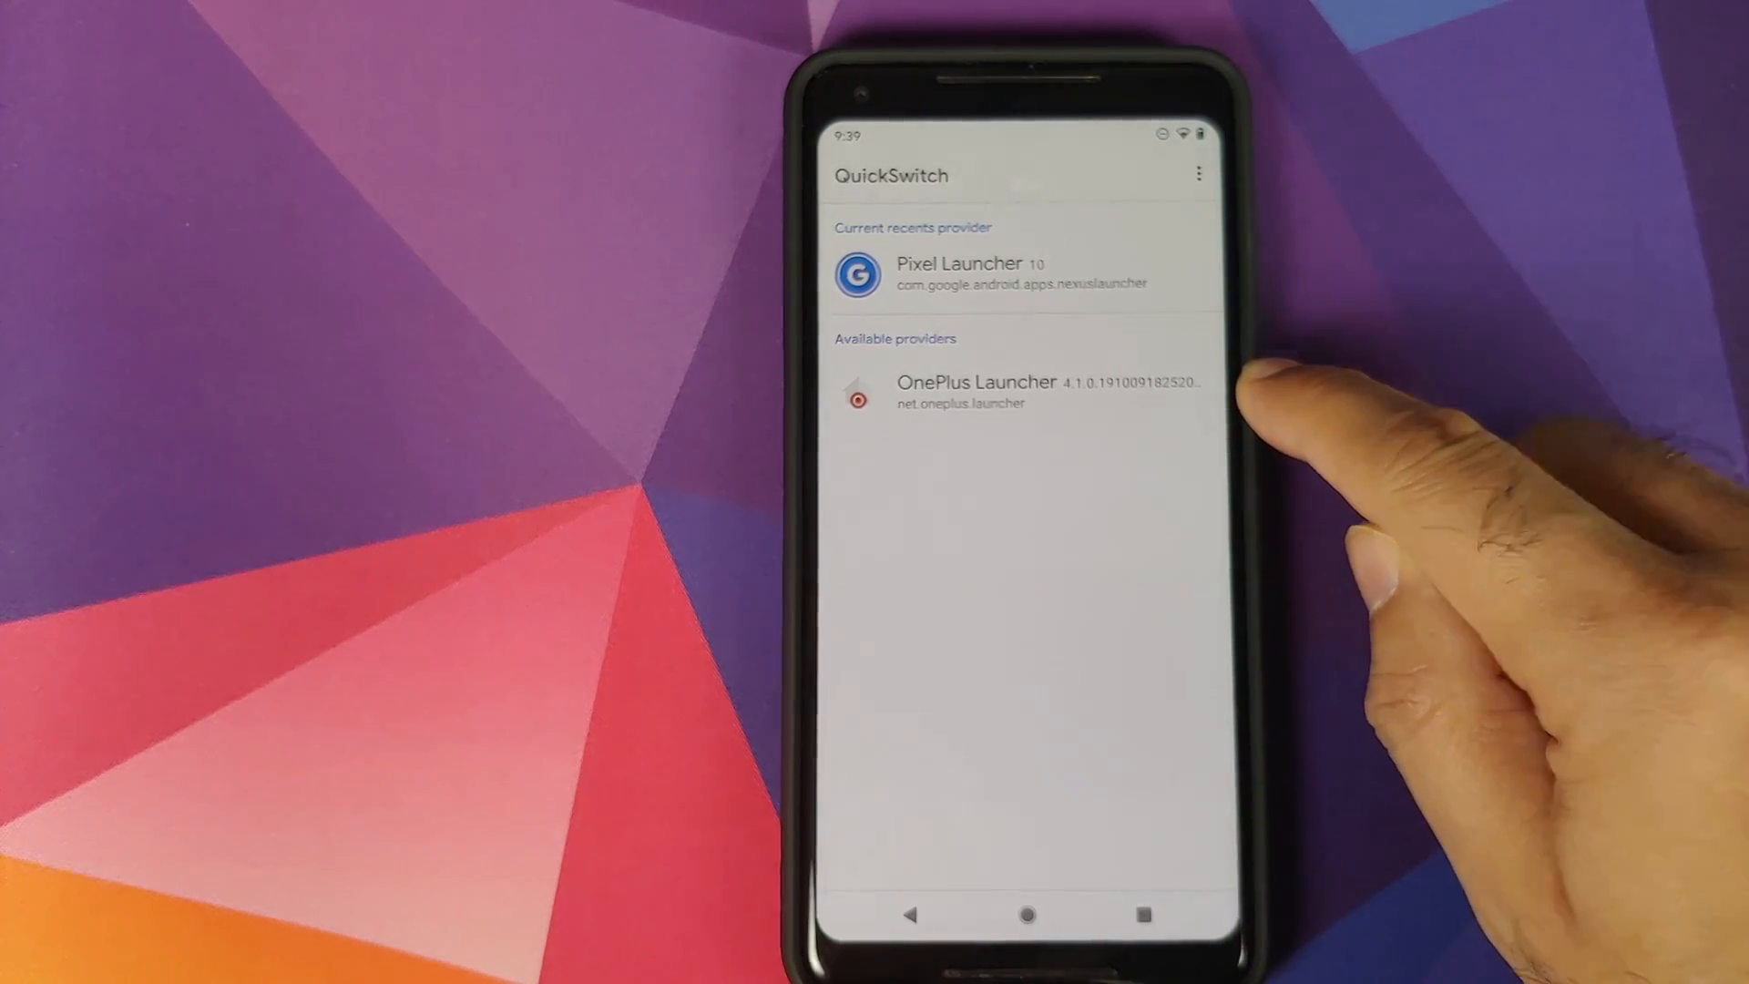
left_click(977, 392)
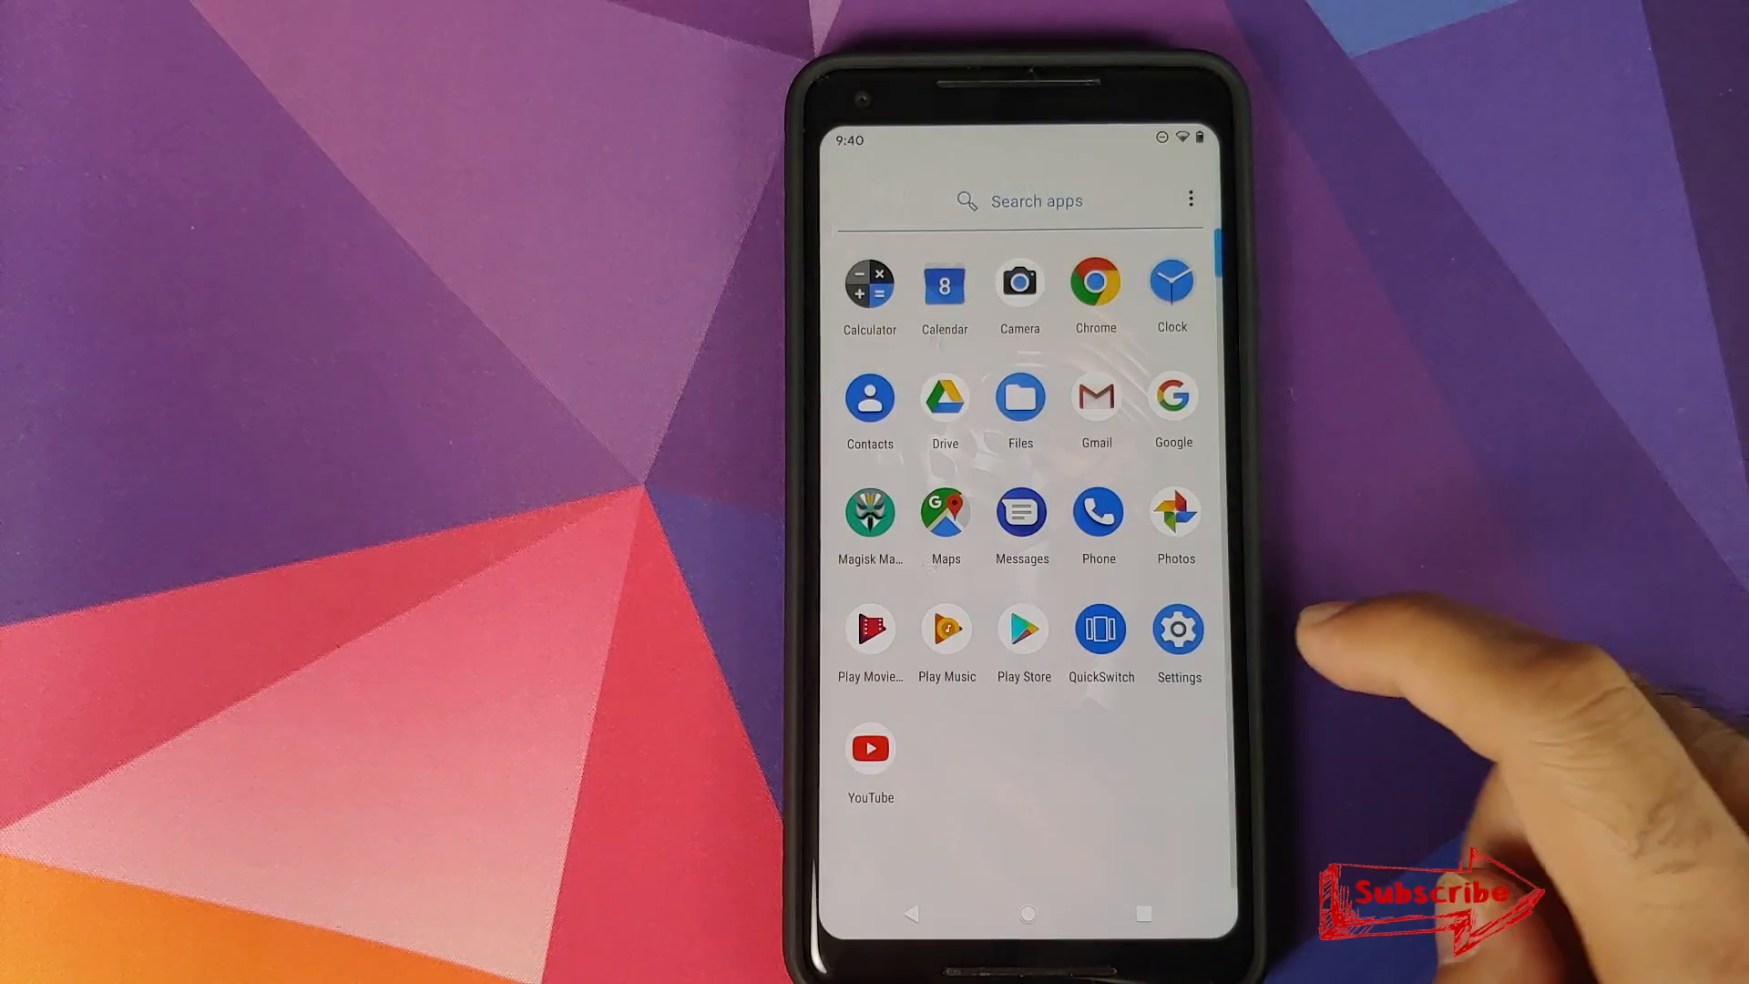
Step: Choose OnePlus Launcher as default home app and bring up its Home settings
left_click(1177, 628)
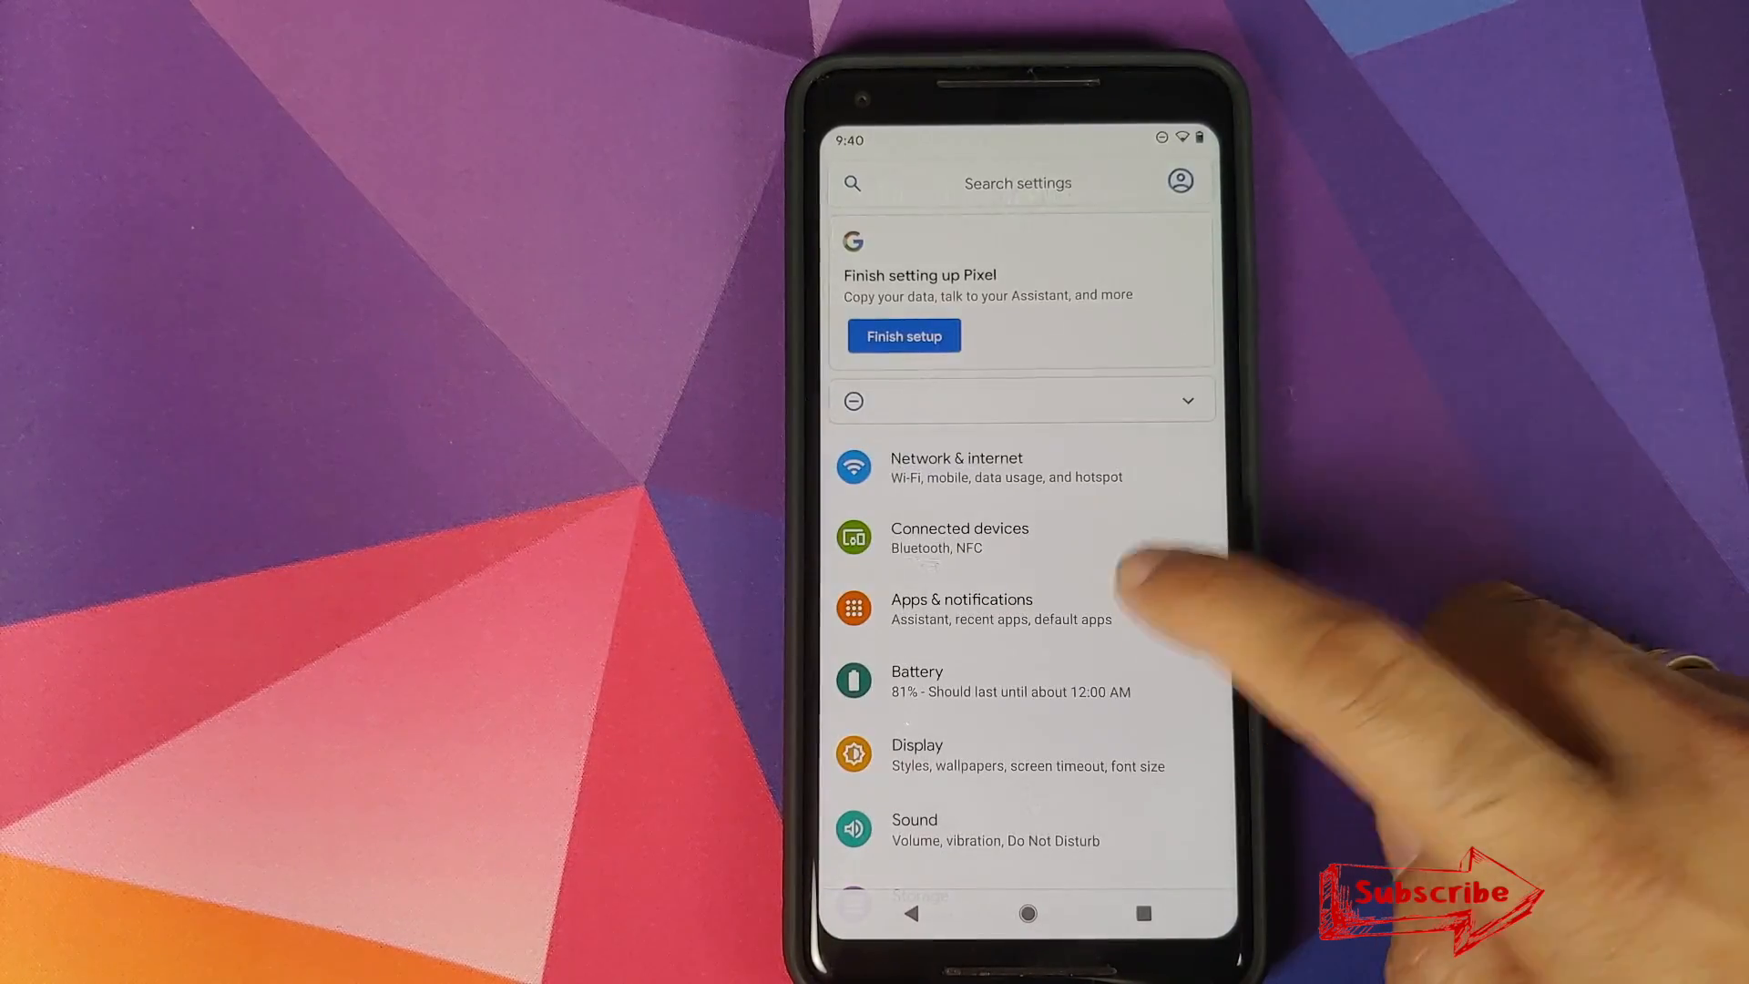
left_click(962, 609)
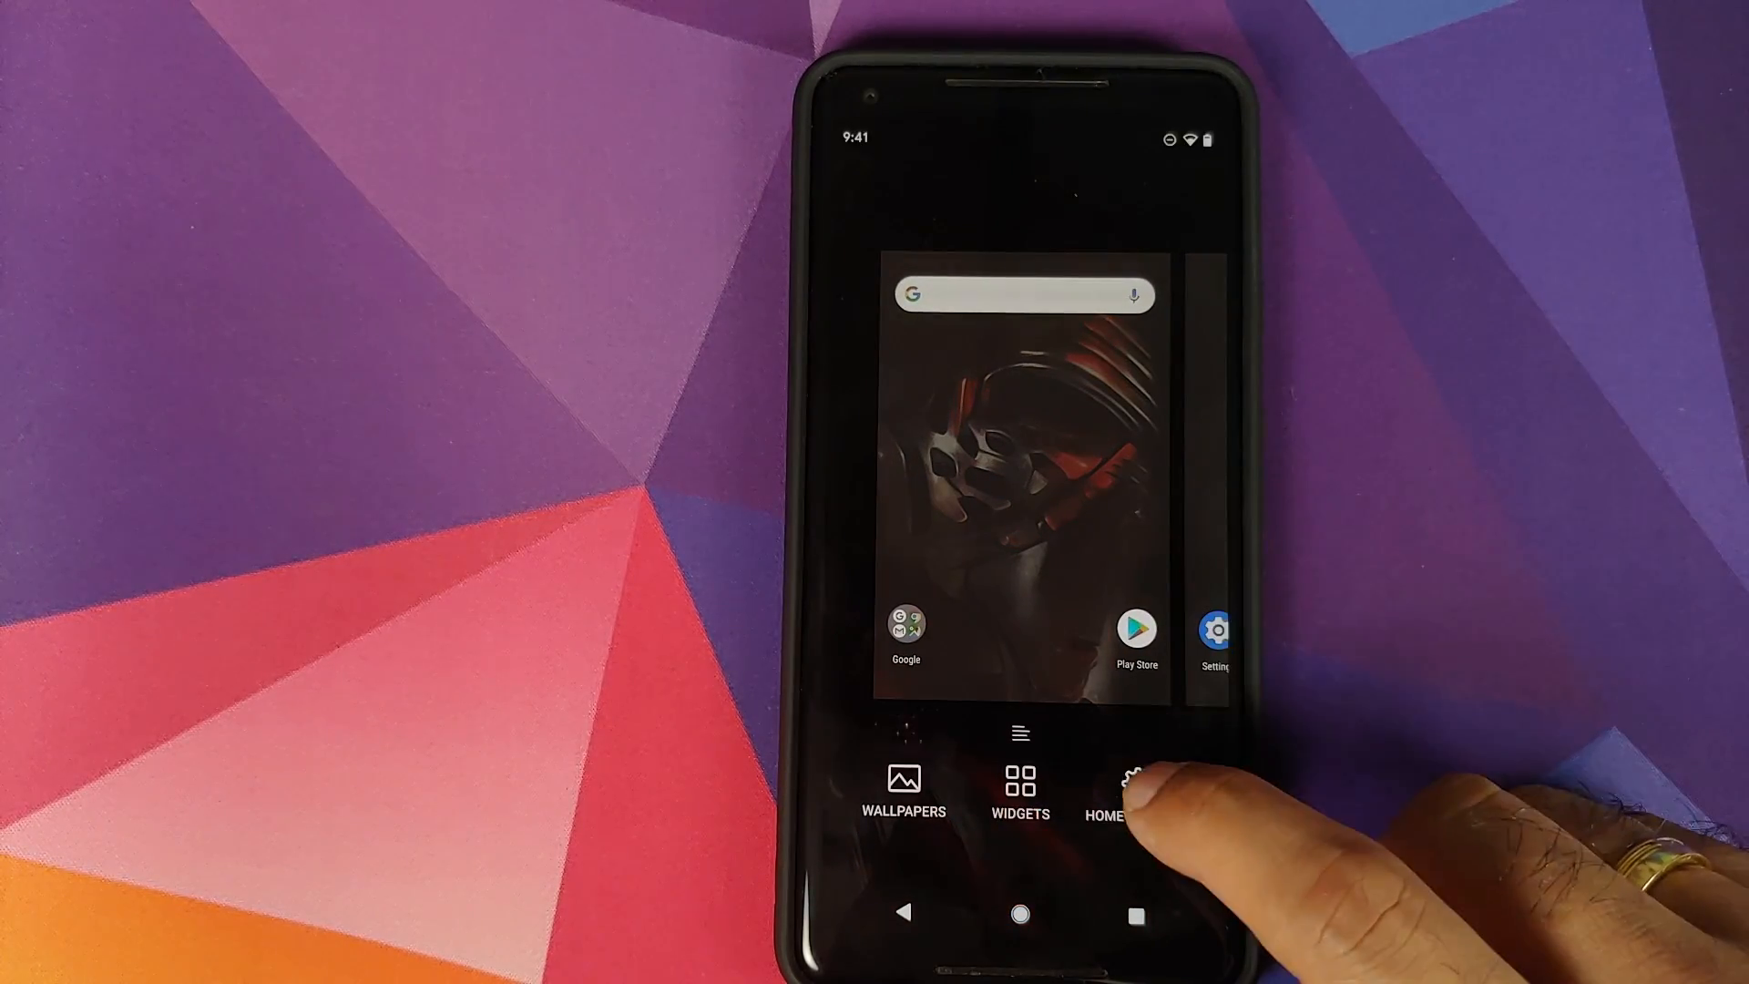
left_click(1132, 782)
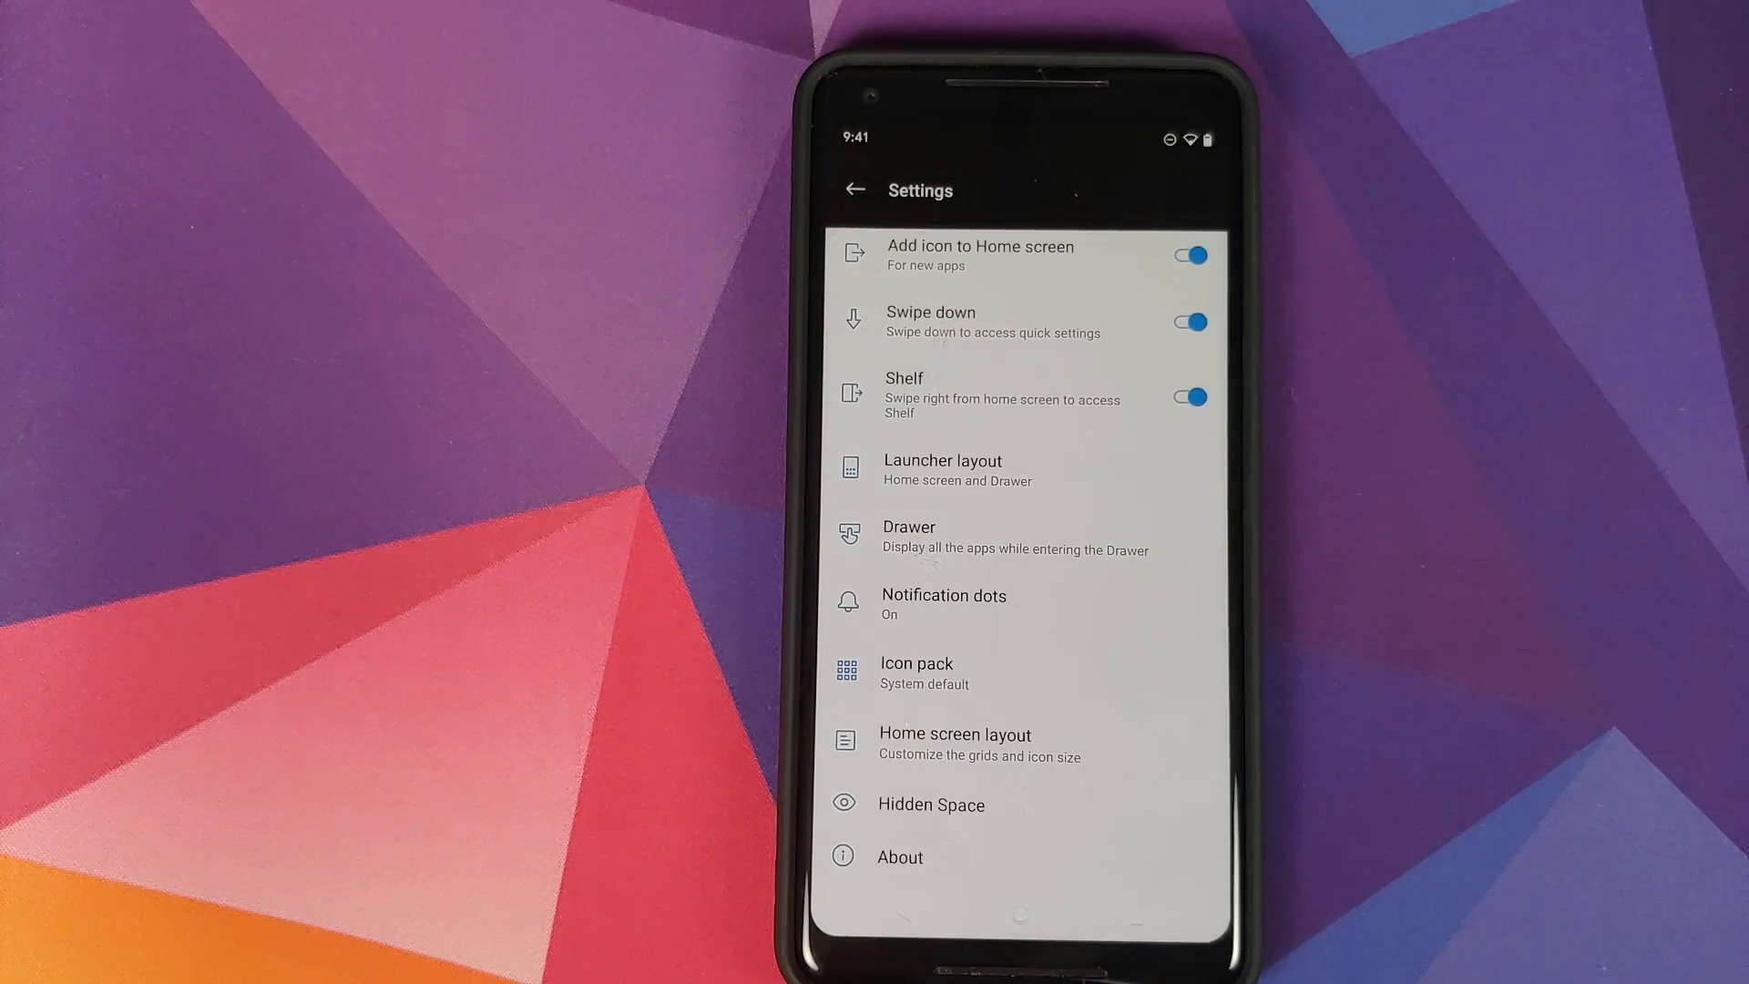